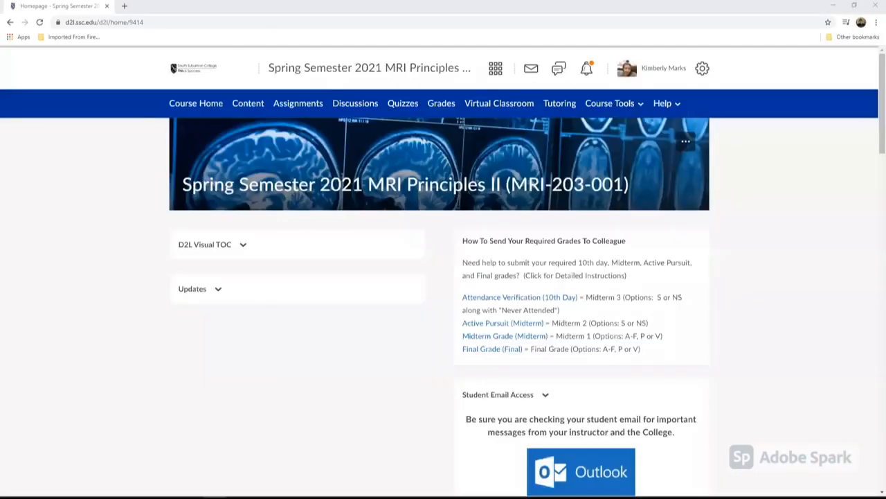
pyautogui.moveTo(560, 202)
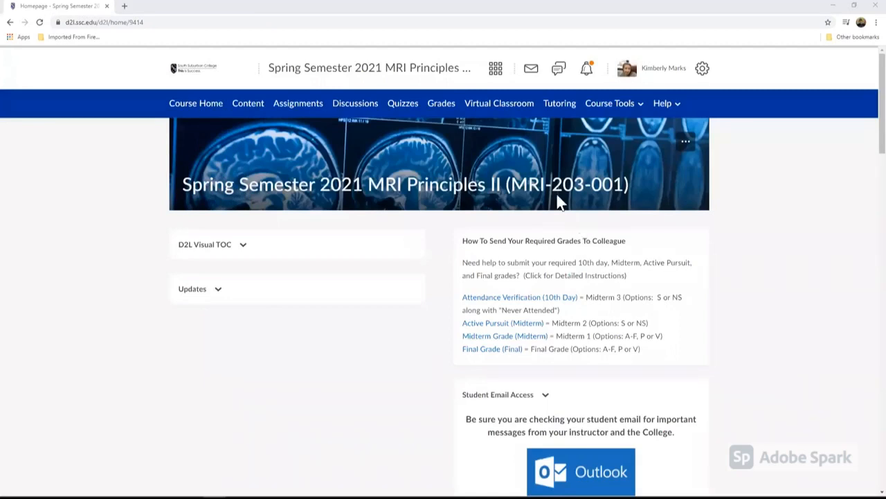
pyautogui.moveTo(523, 368)
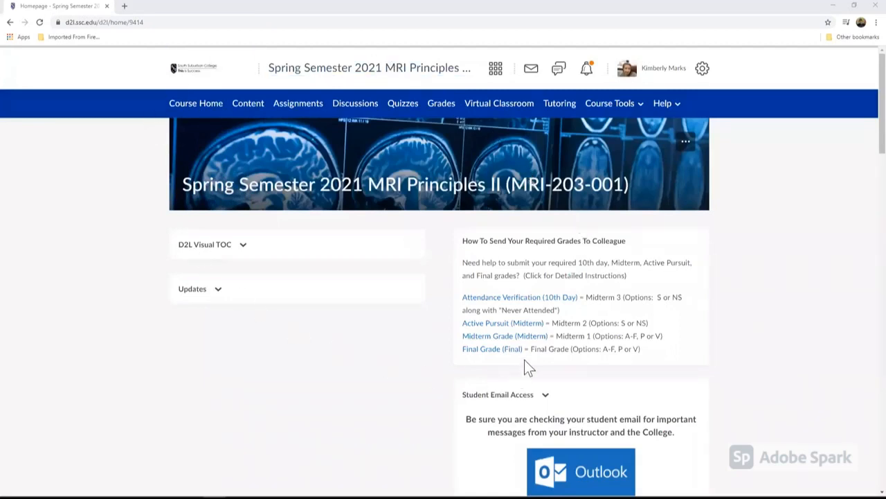
pyautogui.moveTo(439, 103)
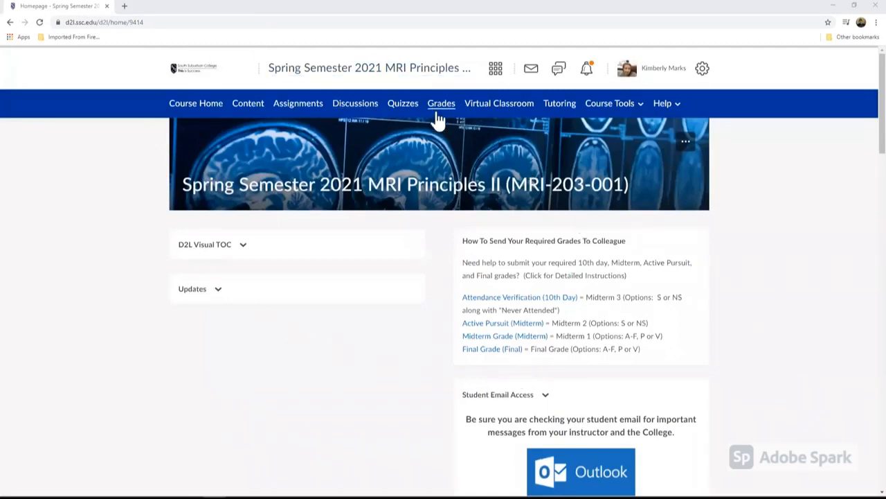
pyautogui.moveTo(498, 307)
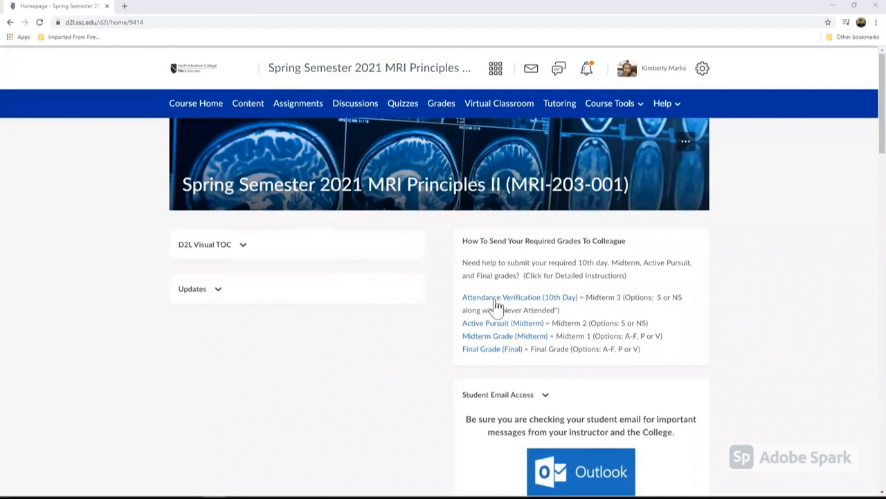
pyautogui.moveTo(624, 115)
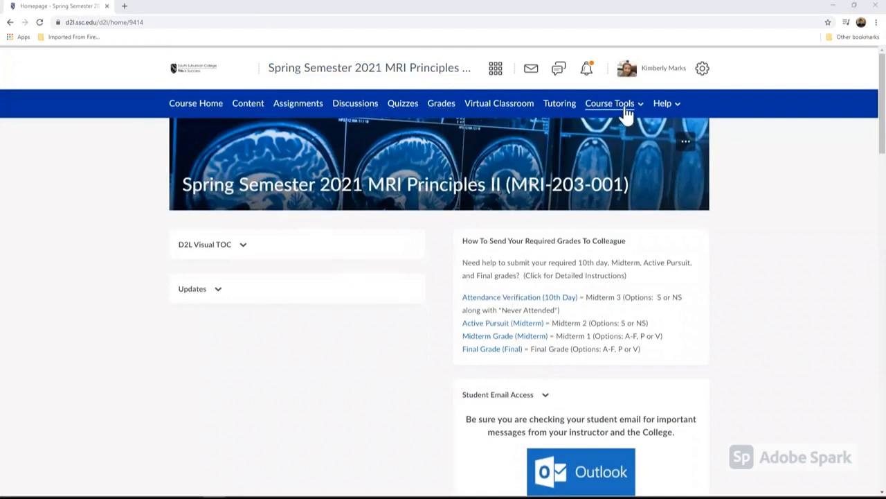
# Step: Go to Course Admin via Course Tools and launch Rubrics under Assessment
pyautogui.click(611, 103)
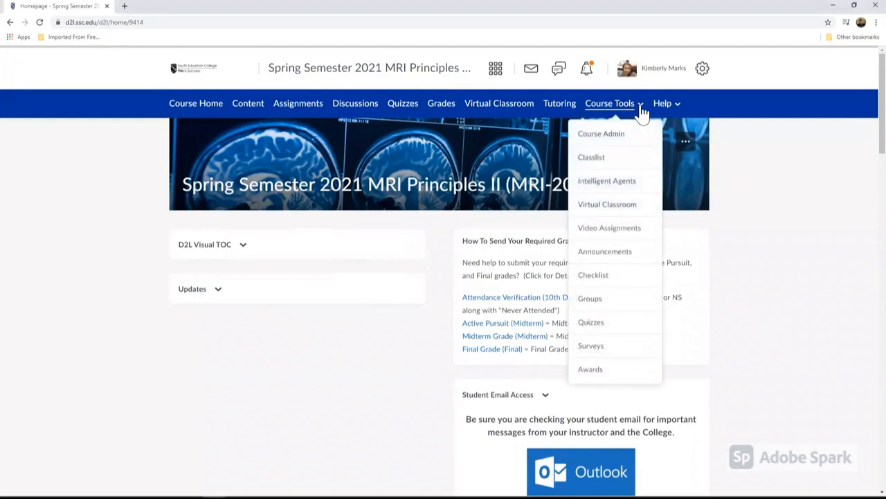
pyautogui.moveTo(609, 139)
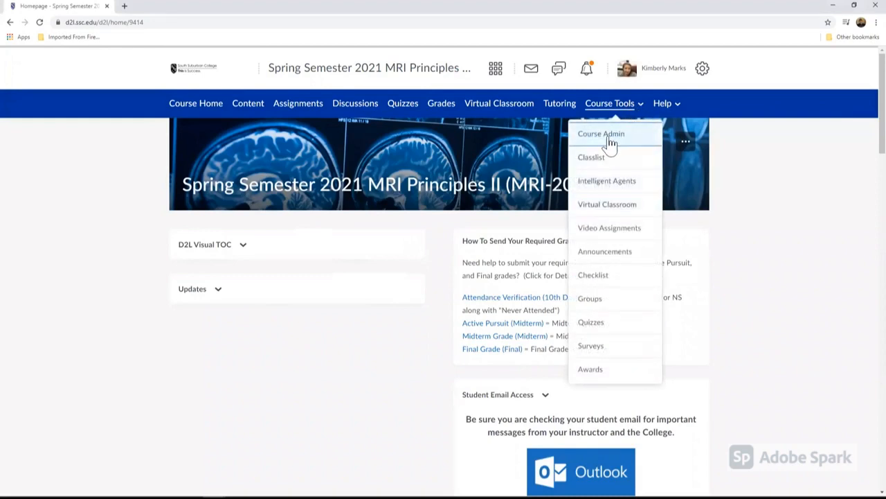
pyautogui.click(601, 134)
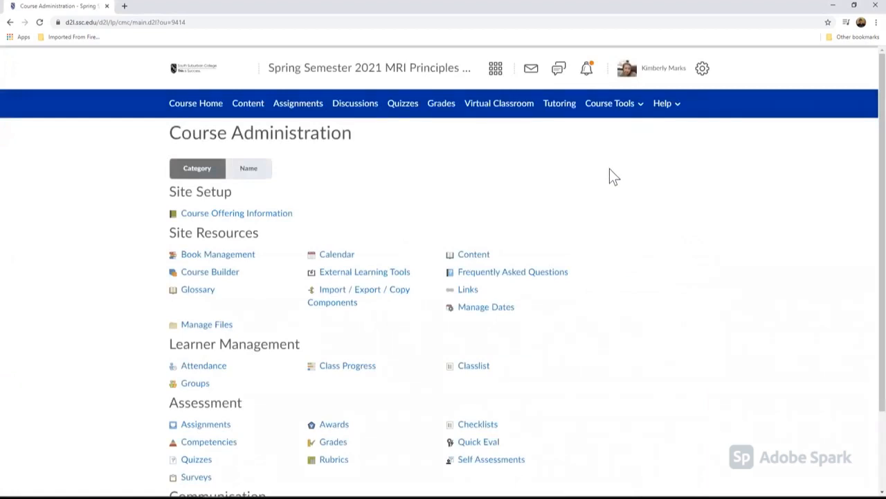
pyautogui.scroll(-3)
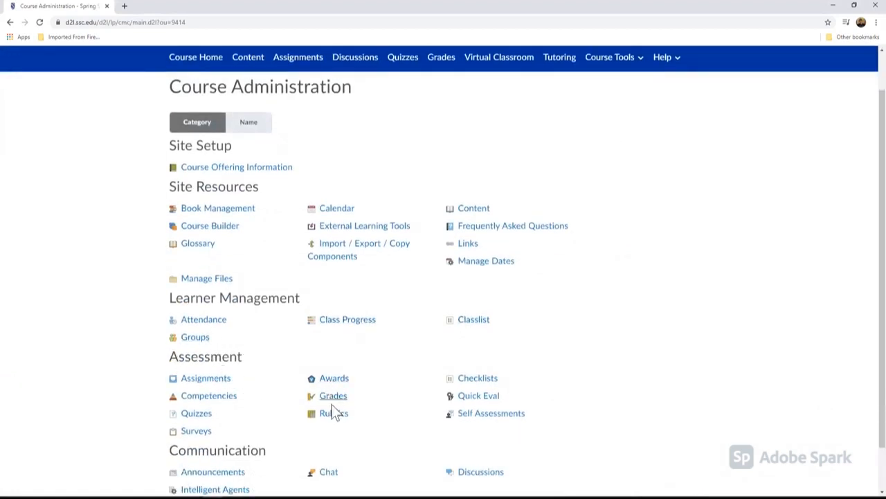
pyautogui.click(333, 413)
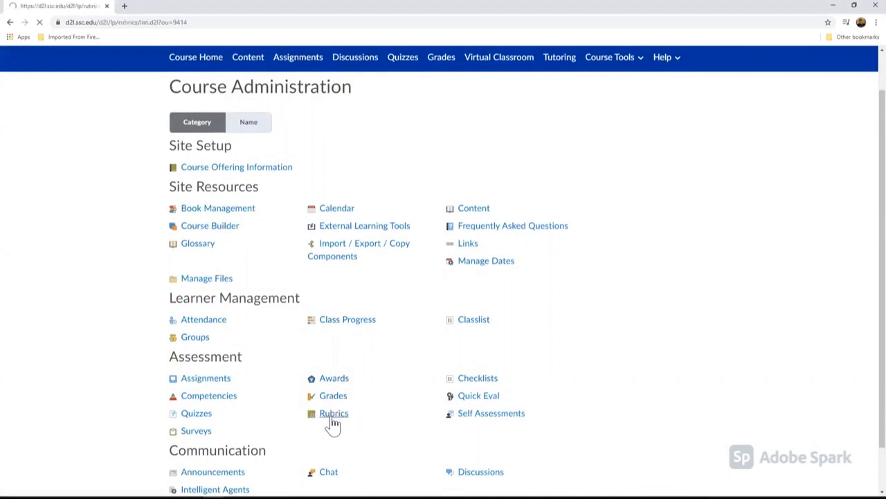
# Step: Load the Rubrics page listing the five published SSC skills rubrics
pyautogui.click(333, 413)
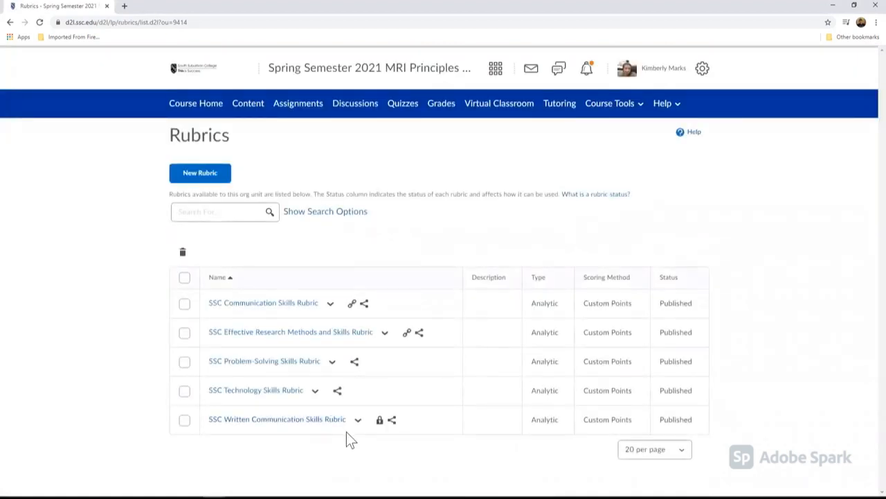
pyautogui.moveTo(174, 410)
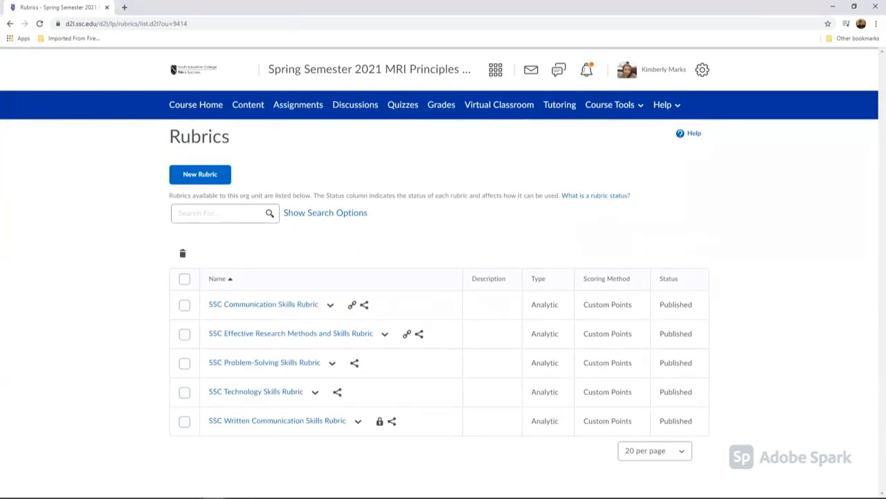
pyautogui.moveTo(453, 402)
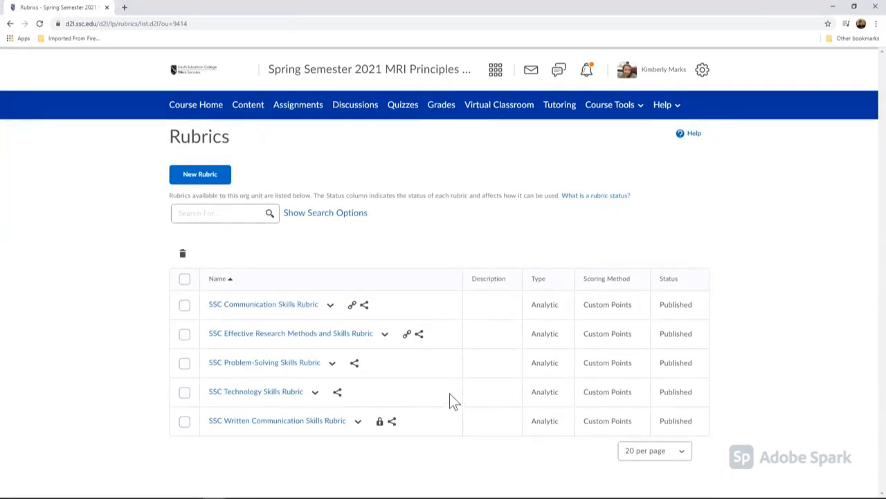
pyautogui.moveTo(443, 379)
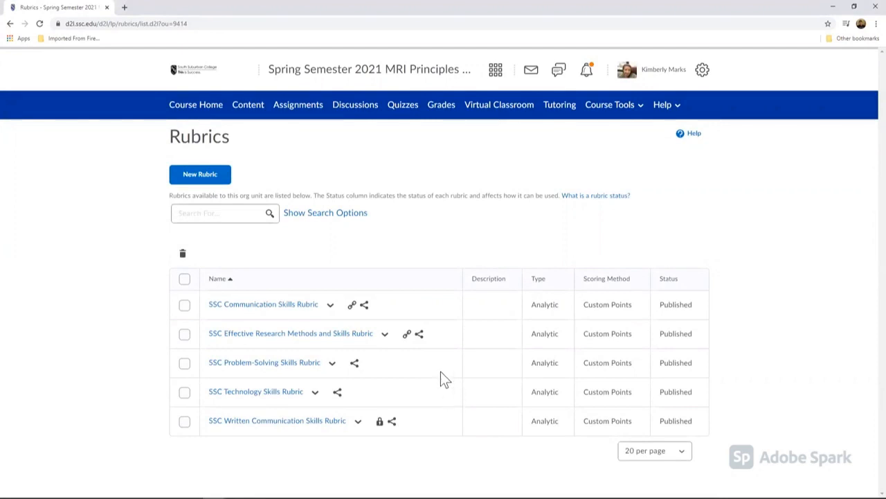
pyautogui.moveTo(446, 389)
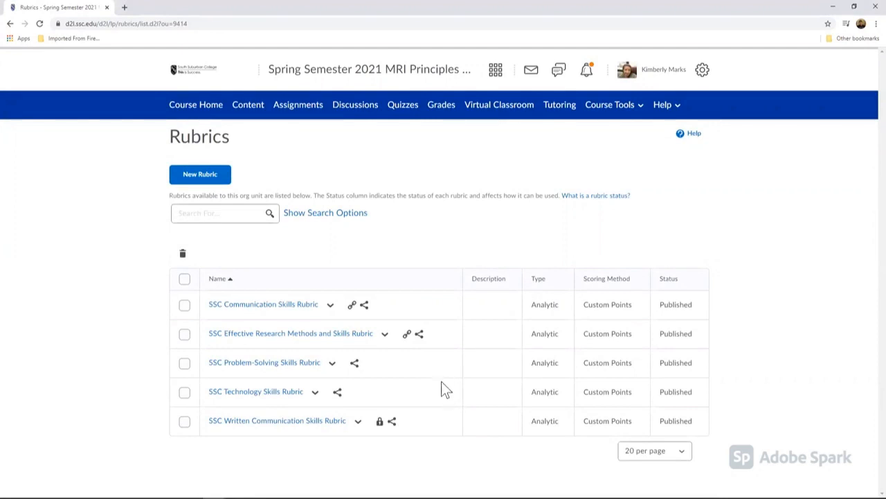
pyautogui.moveTo(407, 344)
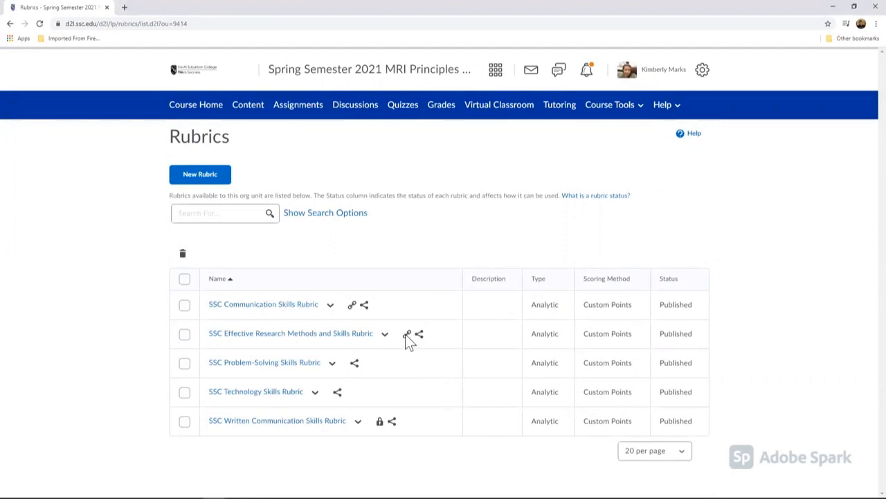
pyautogui.moveTo(408, 334)
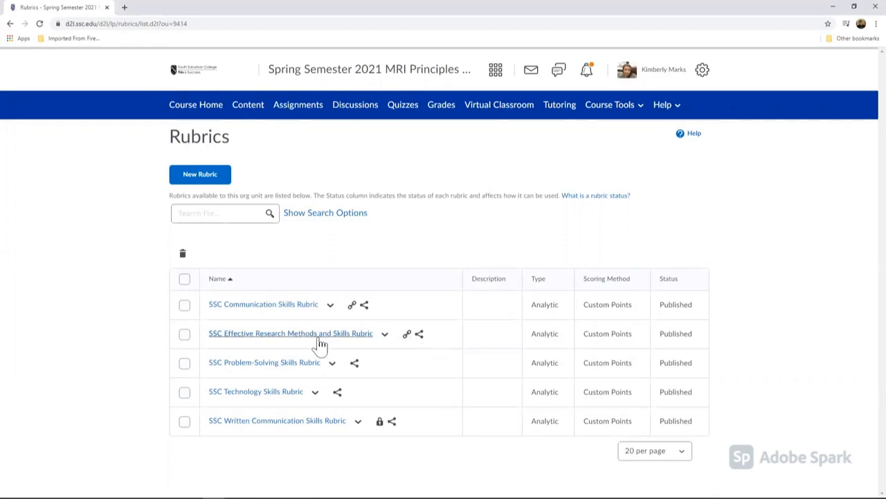
pyautogui.moveTo(411, 346)
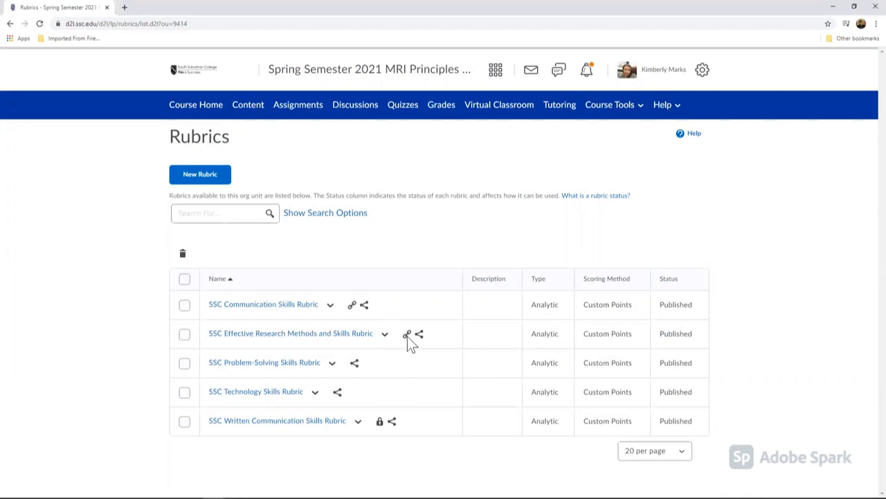
pyautogui.moveTo(407, 334)
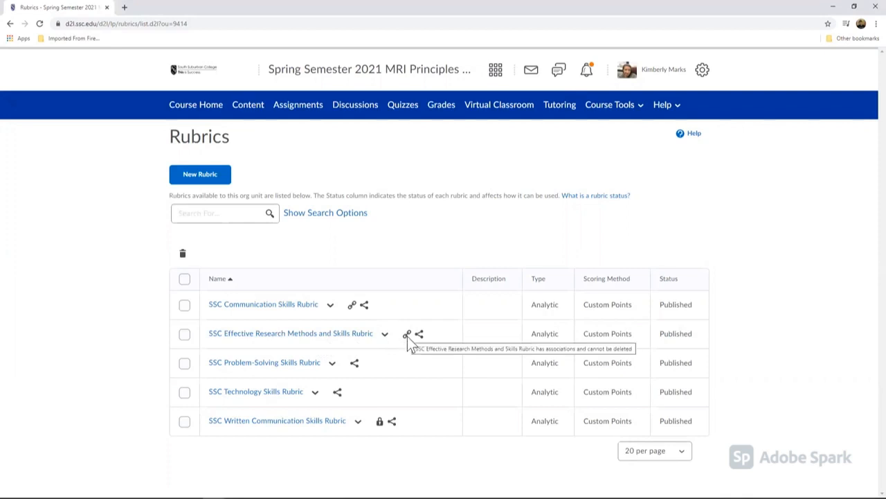
pyautogui.moveTo(386, 361)
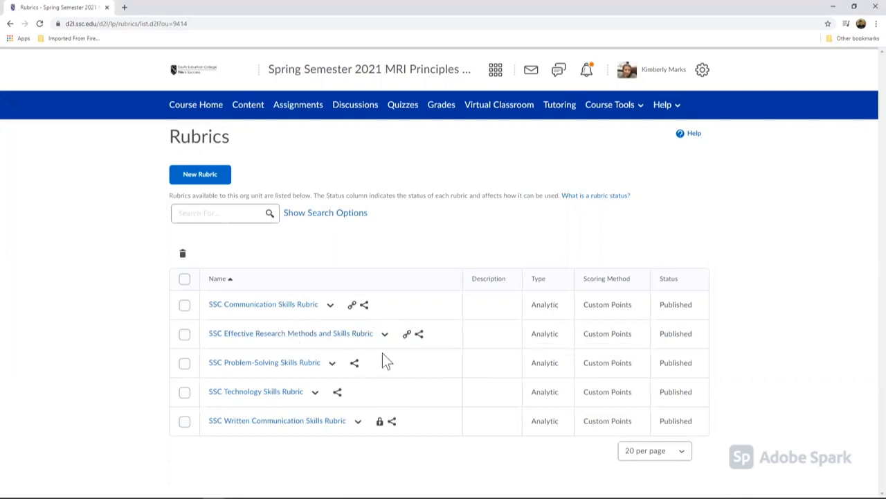
pyautogui.moveTo(383, 436)
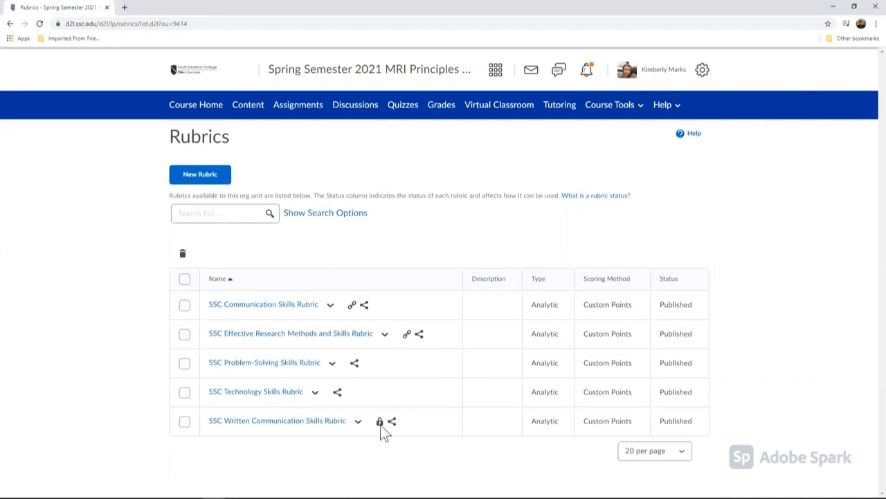
pyautogui.moveTo(379, 422)
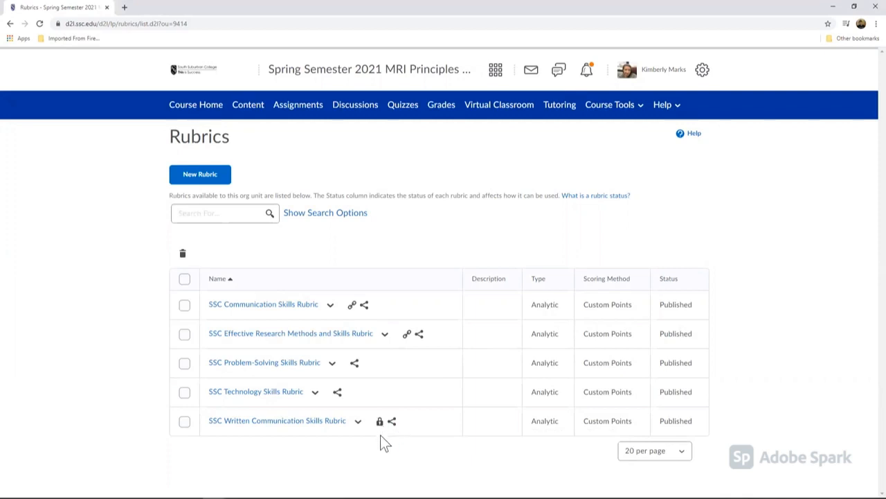
pyautogui.moveTo(385, 451)
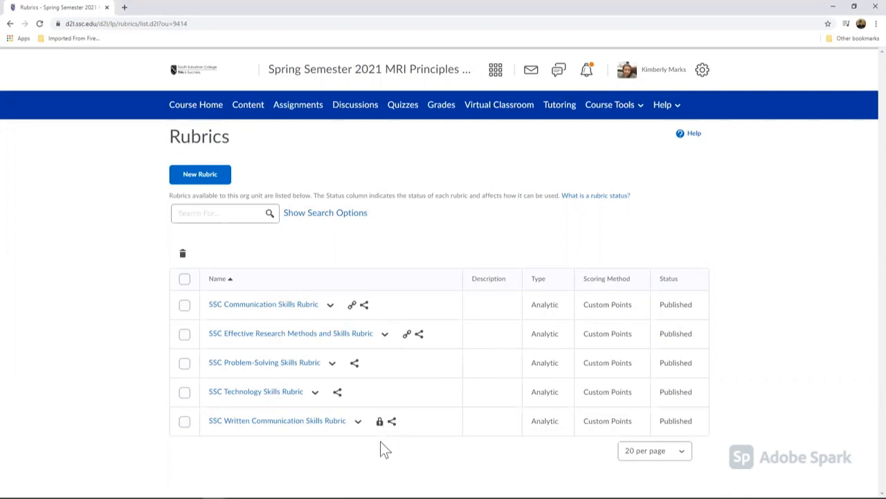
pyautogui.moveTo(380, 422)
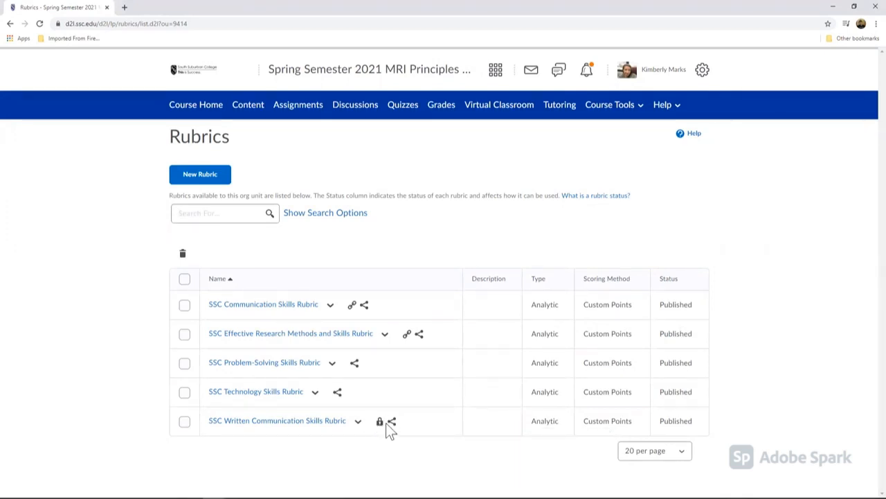
pyautogui.moveTo(463, 429)
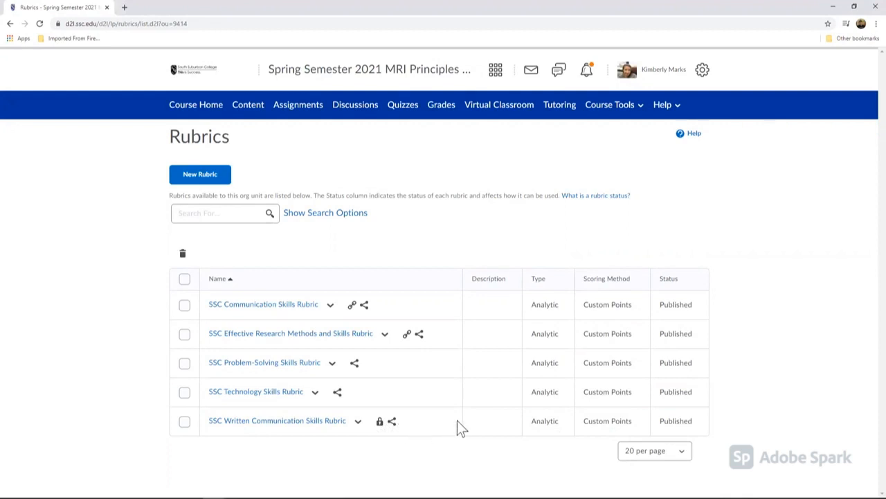
pyautogui.moveTo(236, 163)
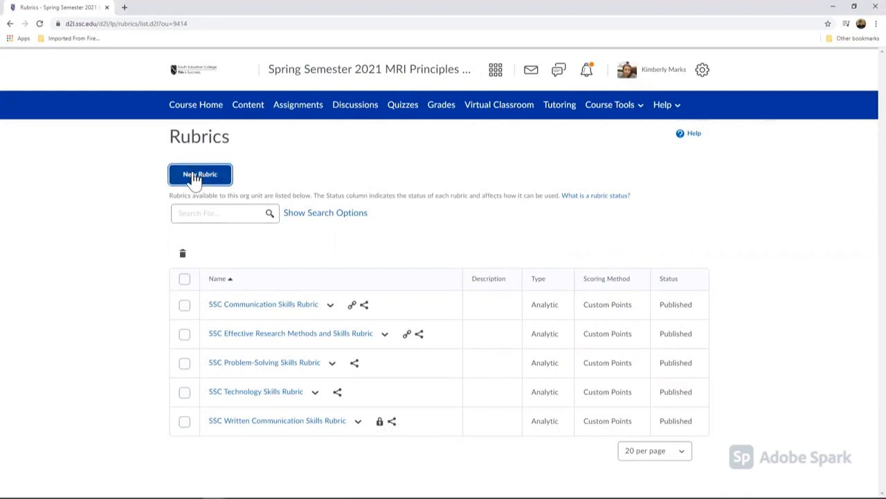
# Step: Create a new analytic rubric and put the cursor in its Name field
pyautogui.click(200, 174)
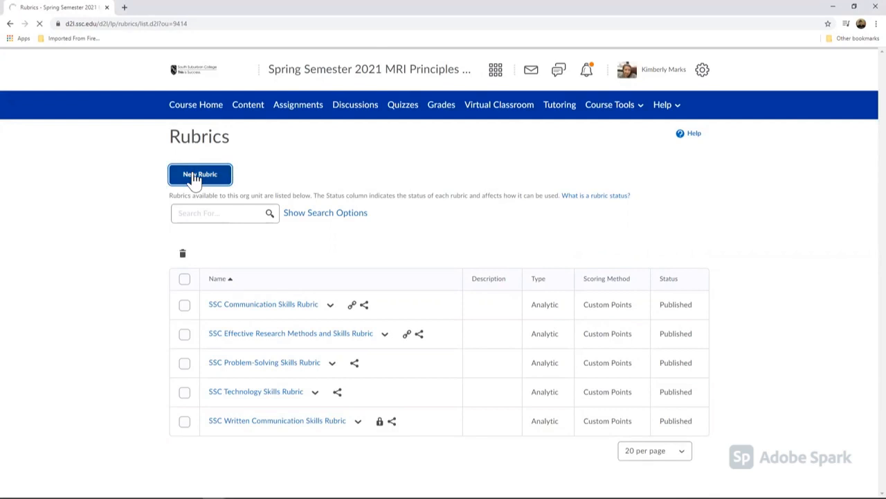
pyautogui.click(201, 174)
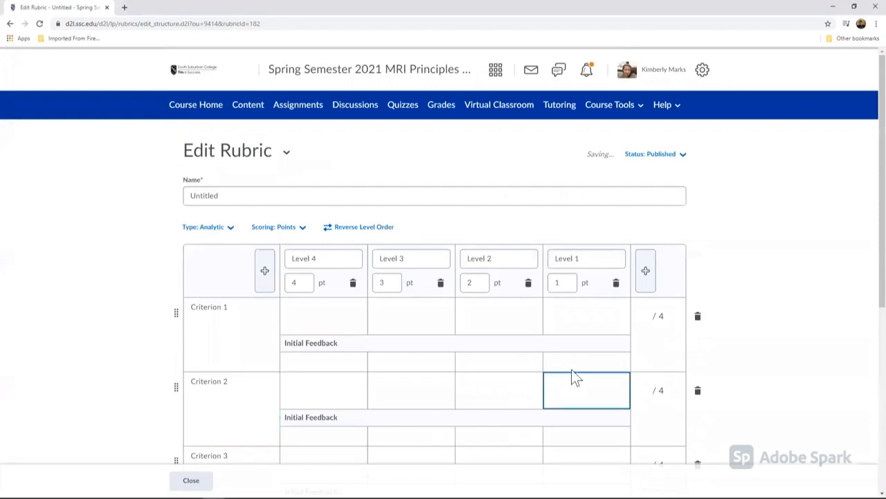
pyautogui.click(312, 195)
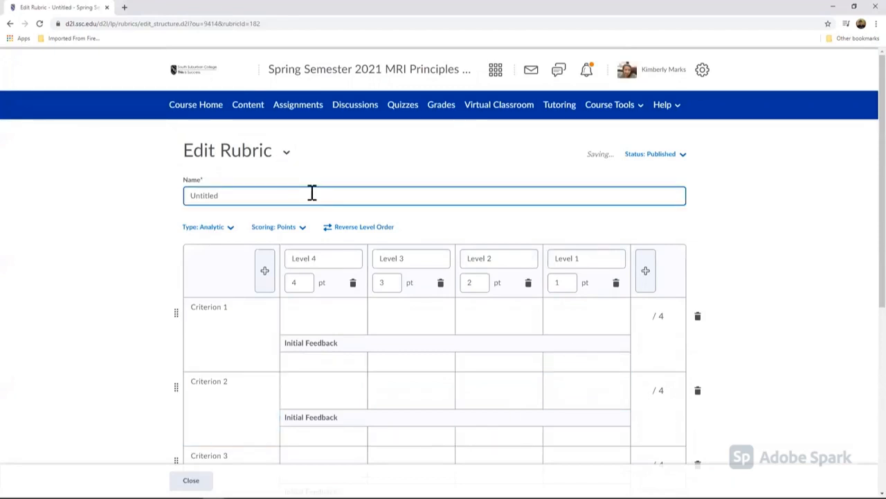
pyautogui.moveTo(452, 36)
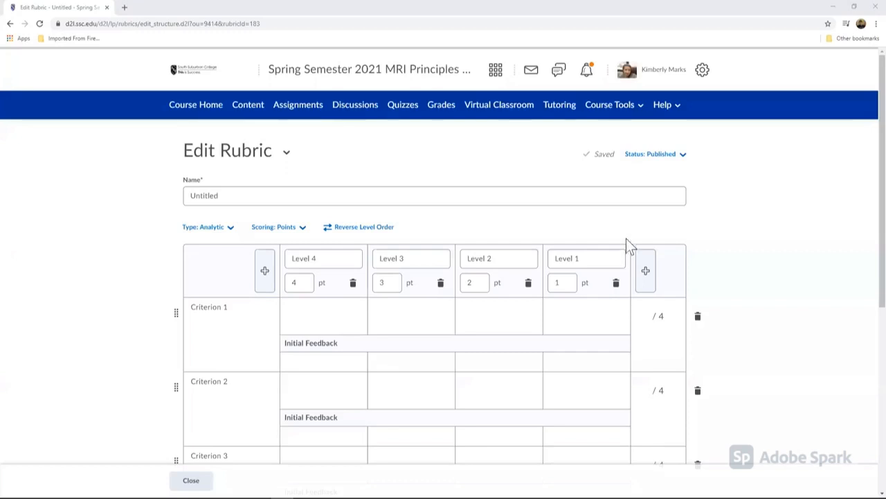
# Step: Replace 'Untitled' with the name 'OA MRI 203 Course Level Outcome 2021'
pyautogui.click(233, 196)
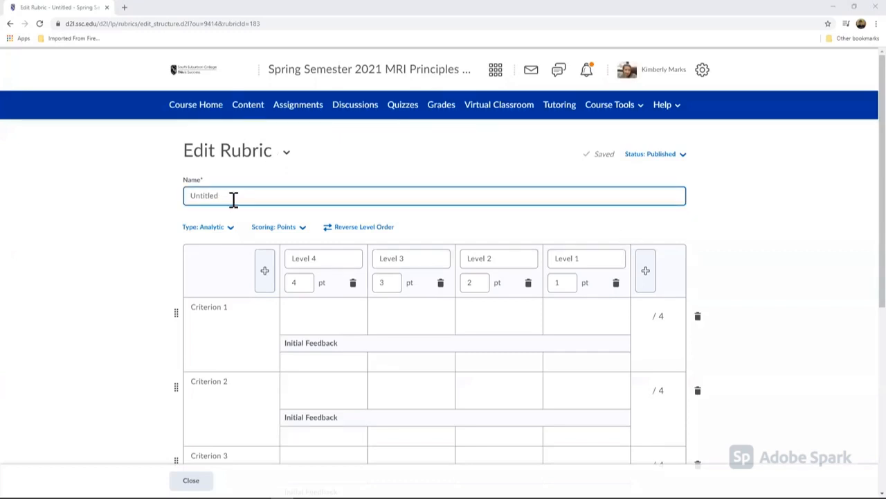
pyautogui.doubleClick(204, 195)
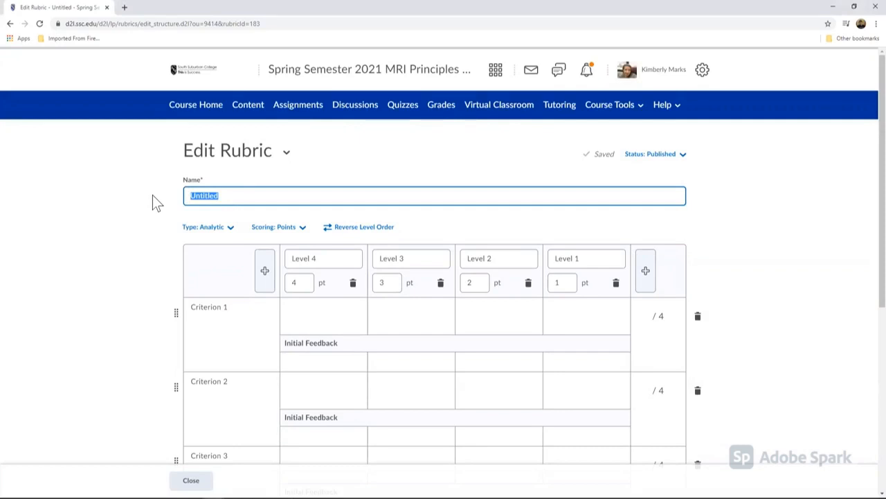
pyautogui.write('OA')
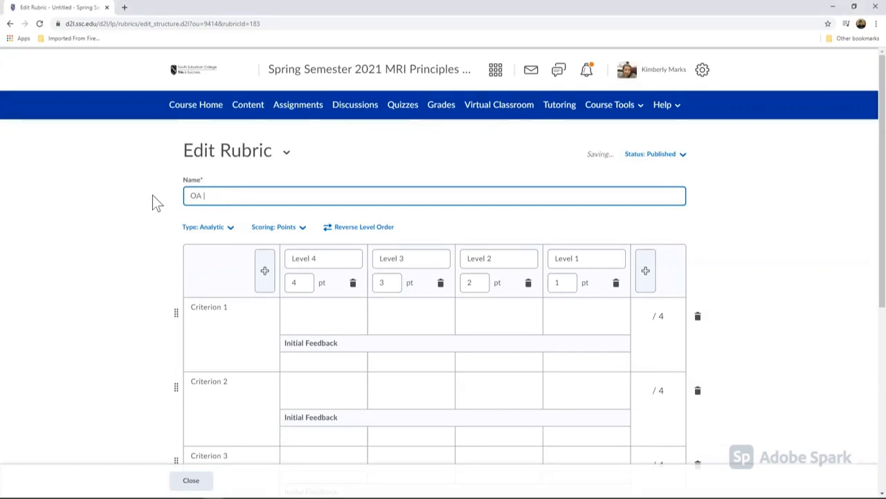
pyautogui.write('MRI')
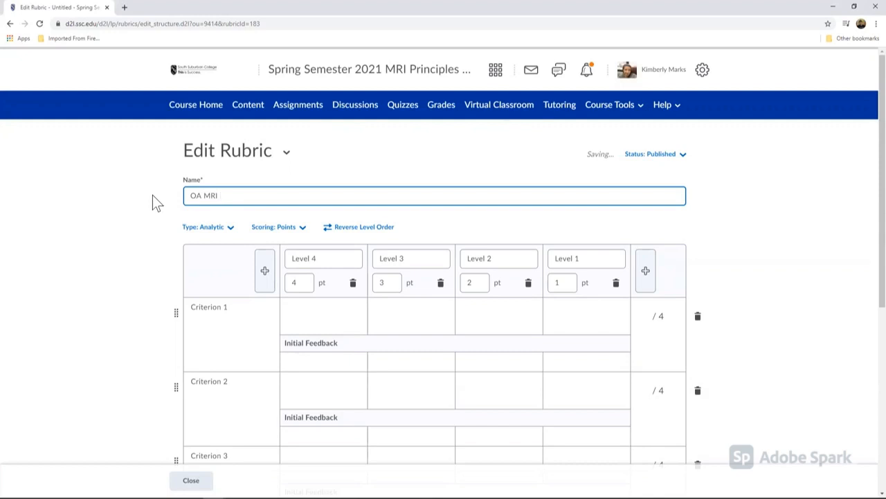
pyautogui.write('203 Course Level Outcome 2021')
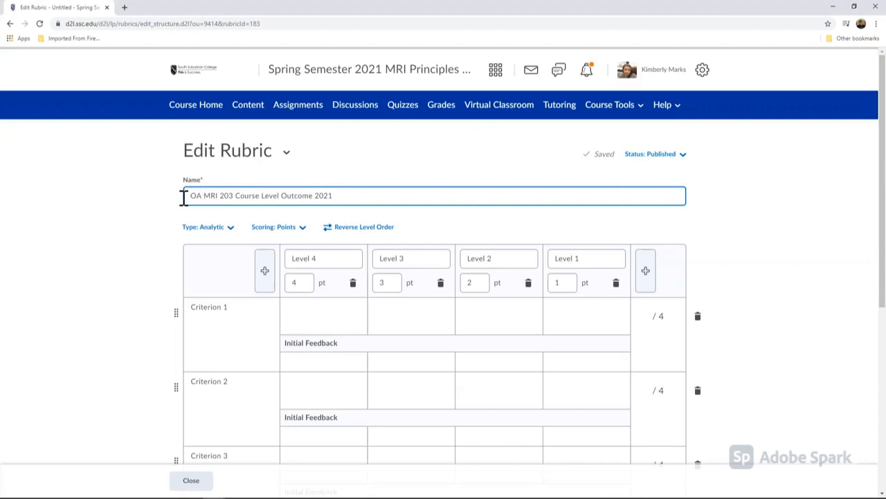
pyautogui.moveTo(125, 296)
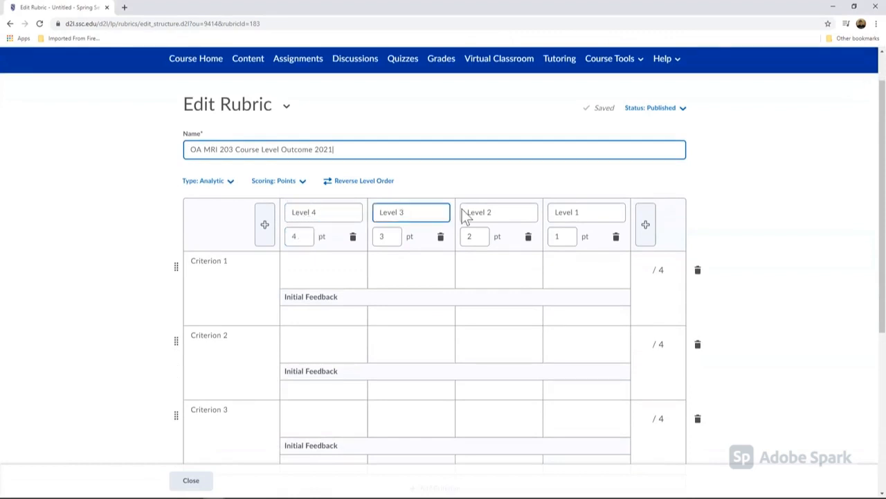
pyautogui.click(499, 212)
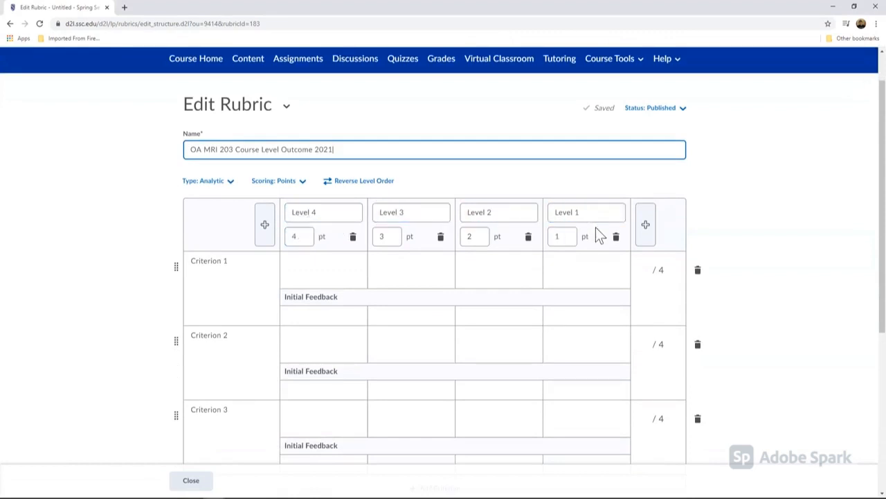
pyautogui.click(586, 211)
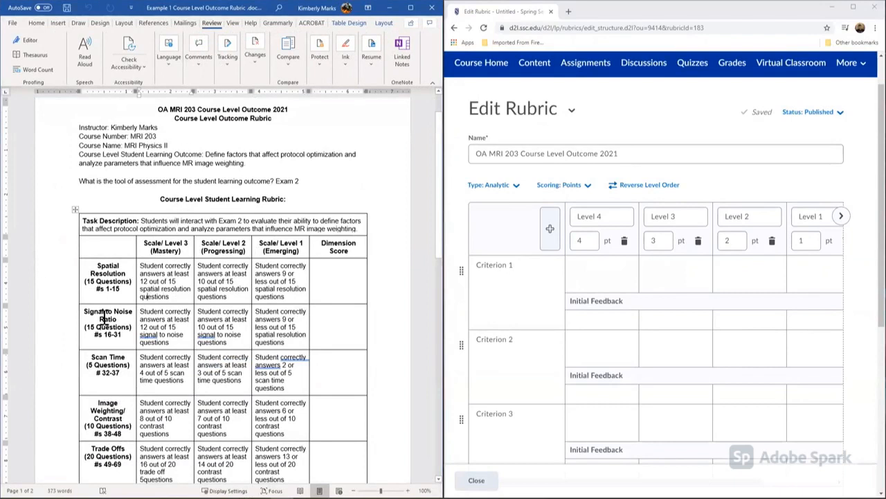
pyautogui.moveTo(248, 361)
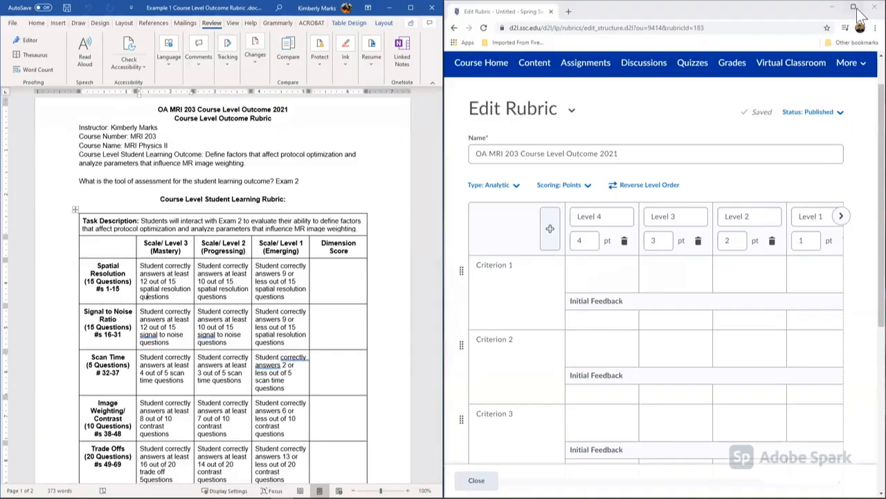
# Step: Delete the extra zero-point level and Level 4, leaving levels worth 3, 2 and 1
pyautogui.click(840, 8)
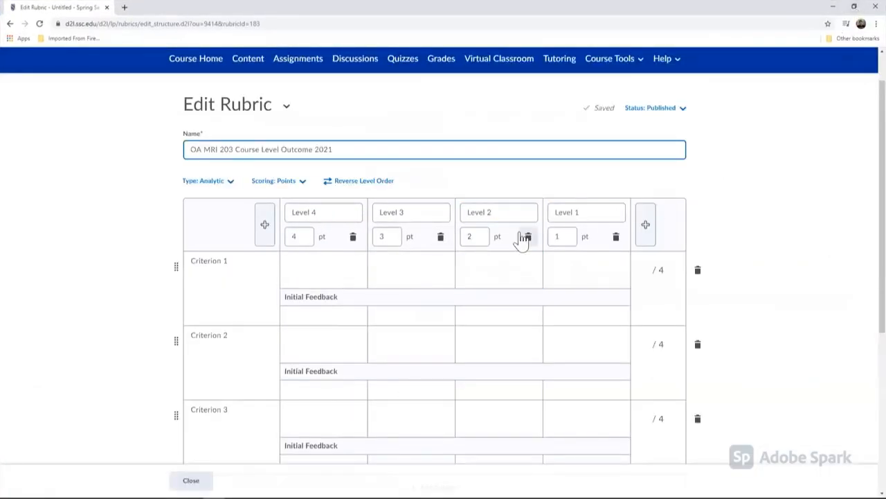
pyautogui.moveTo(646, 225)
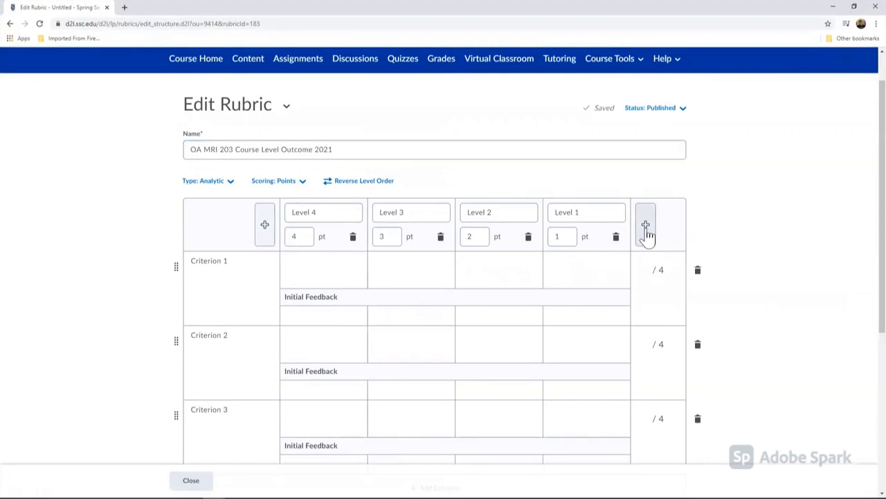
pyautogui.click(648, 224)
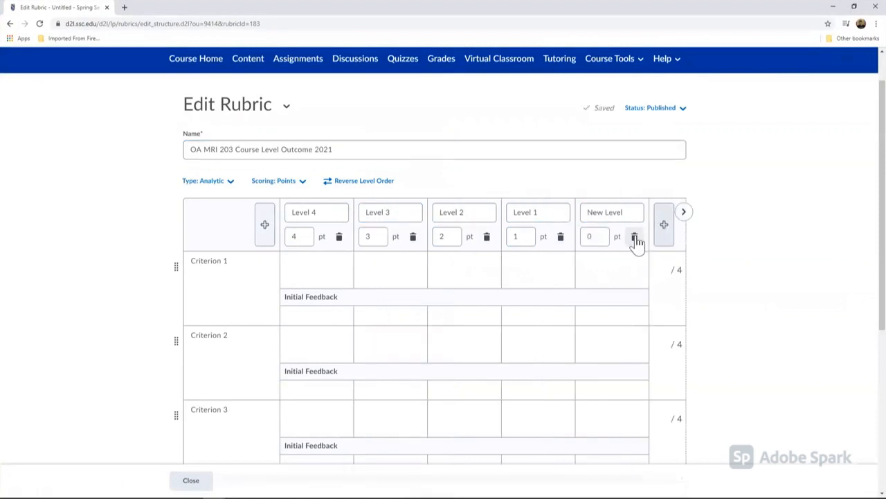
pyautogui.click(635, 236)
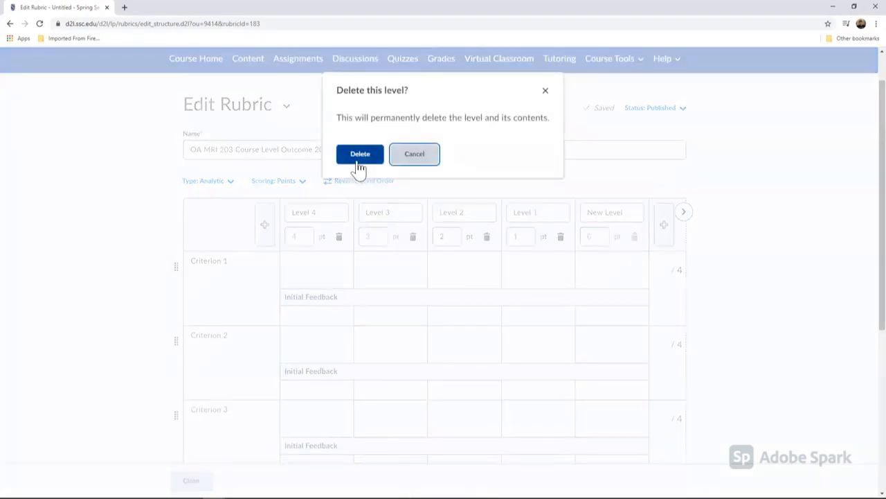
pyautogui.click(359, 154)
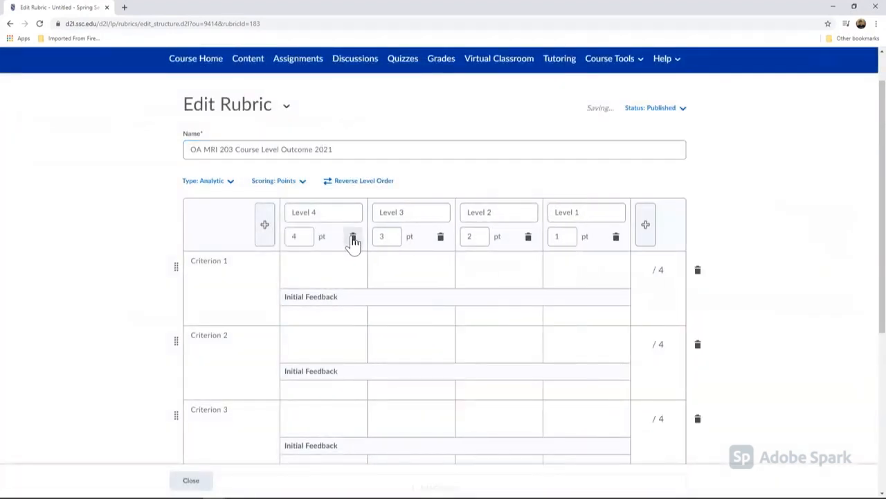
pyautogui.click(353, 236)
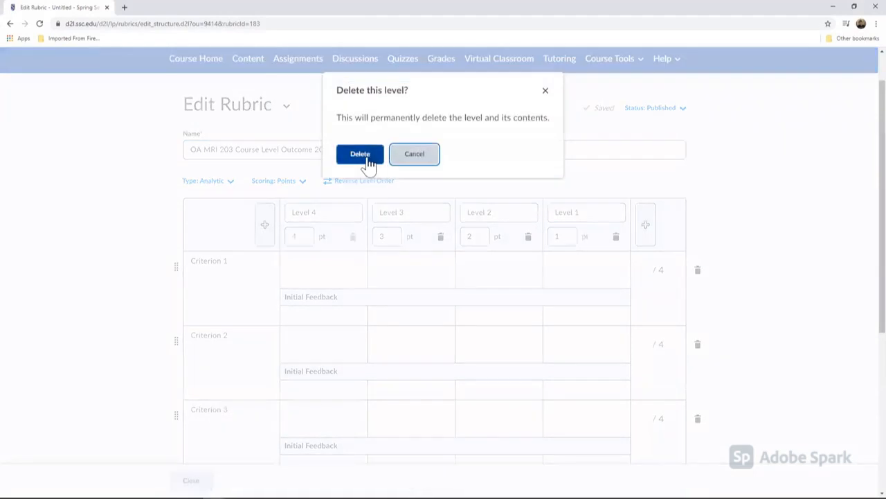
pyautogui.click(359, 153)
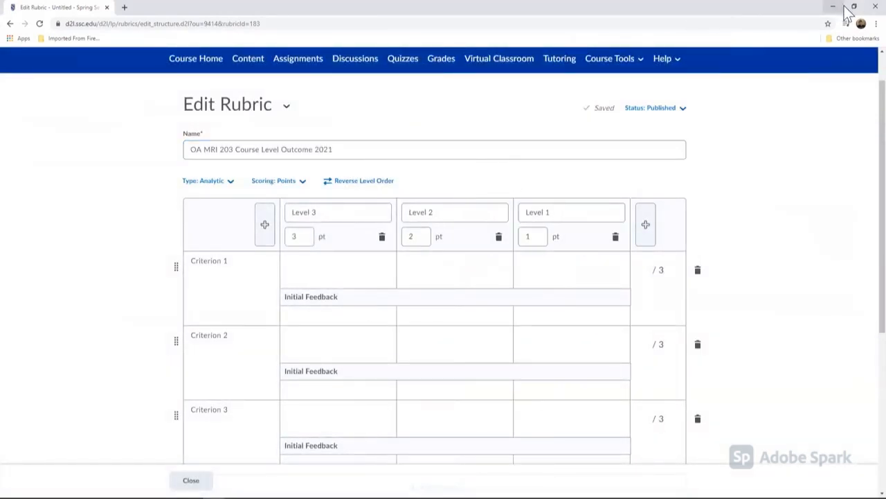
pyautogui.click(852, 10)
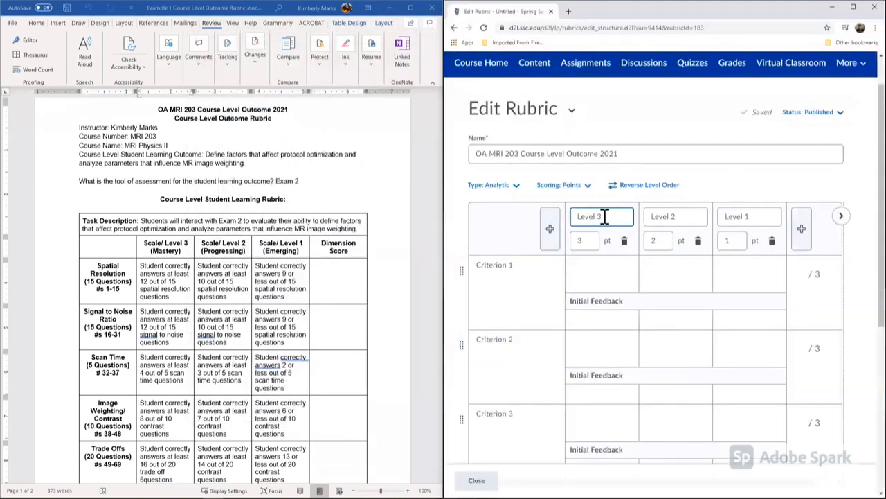
# Step: Append (Mastery), (Progressing) and (Emerging) to the Level 3, 2 and 1 names
pyautogui.click(675, 216)
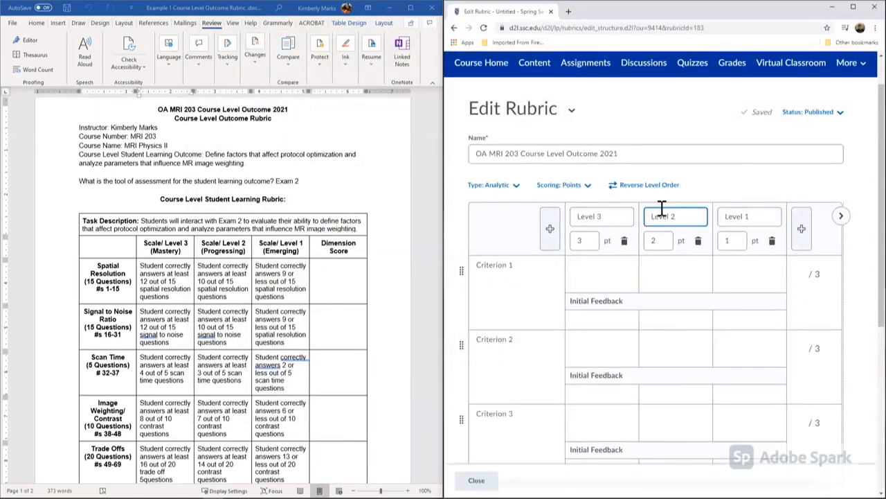
pyautogui.click(602, 216)
pyautogui.write(' (')
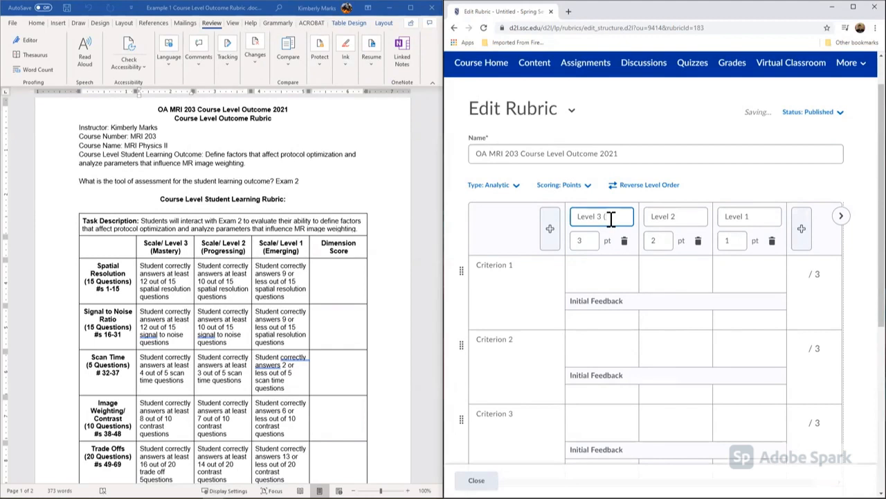
pyautogui.write('Masdt')
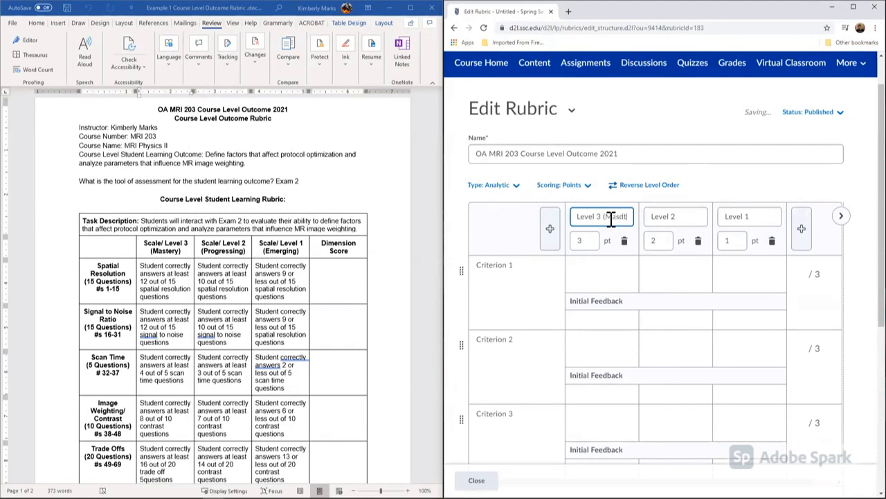
pyautogui.press('Backspace')
pyautogui.write('ery)')
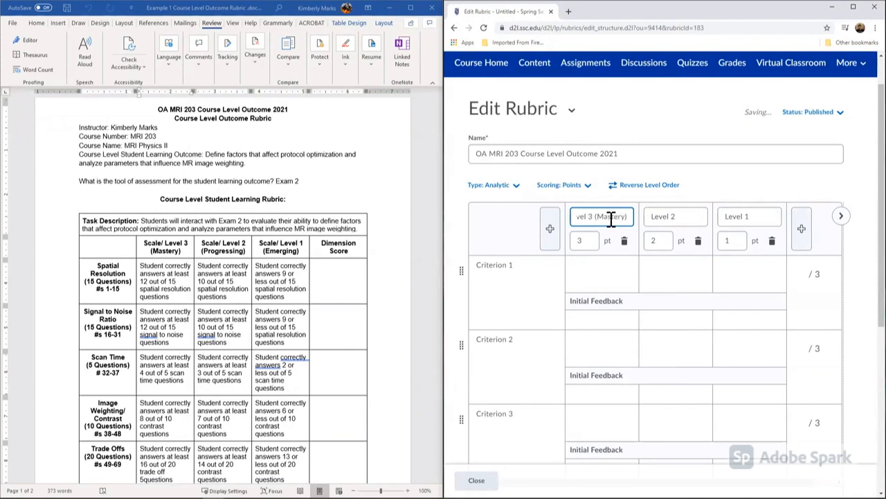
pyautogui.click(675, 216)
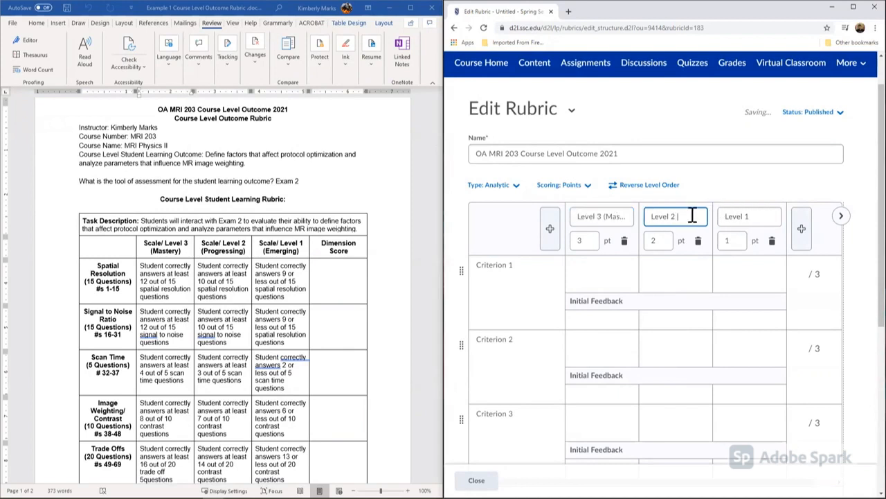
pyautogui.write('(Pro...')
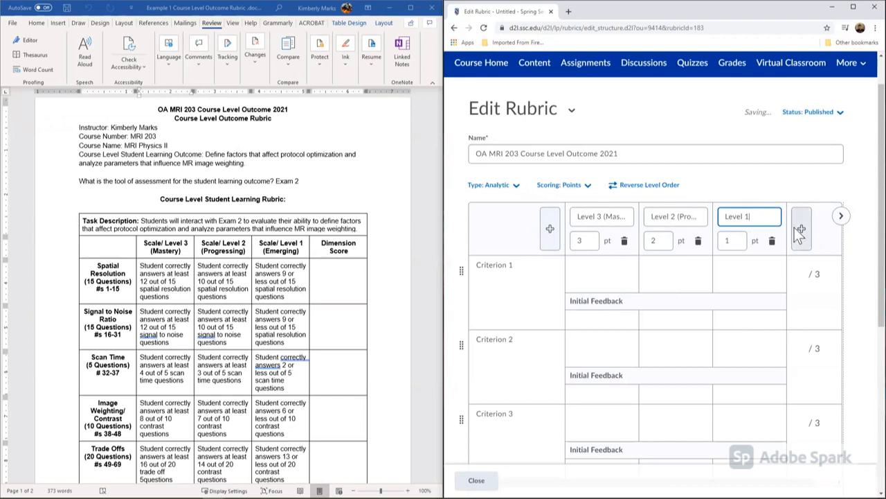
pyautogui.write('(')
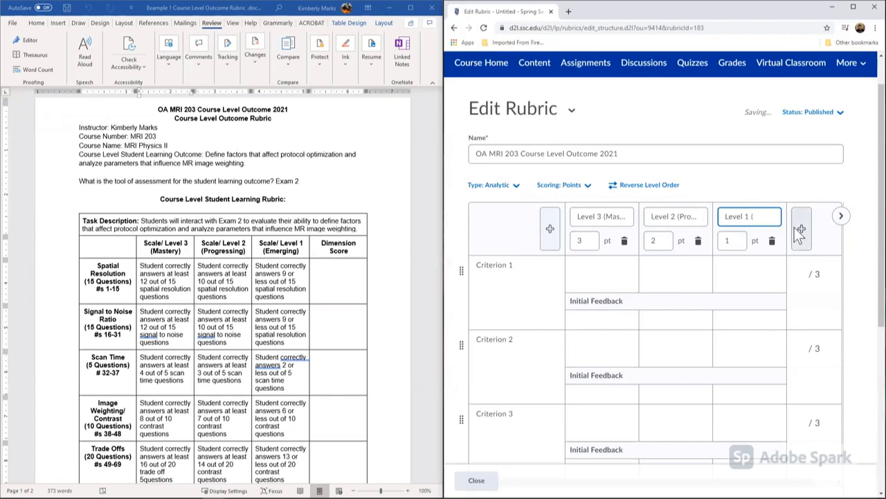
pyautogui.write('Emerging')
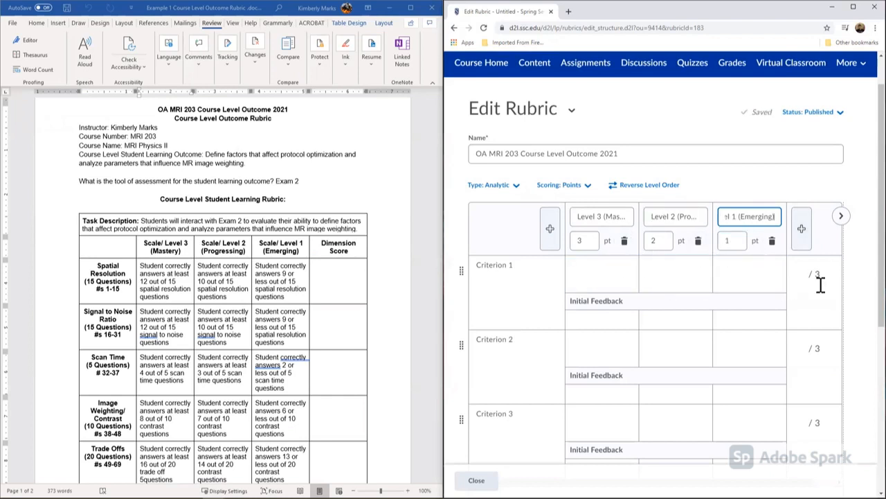
# Step: Paste 'Spatial Resolution (15 Questions) #s 1-15' as the first criterion's name
pyautogui.scroll(-3)
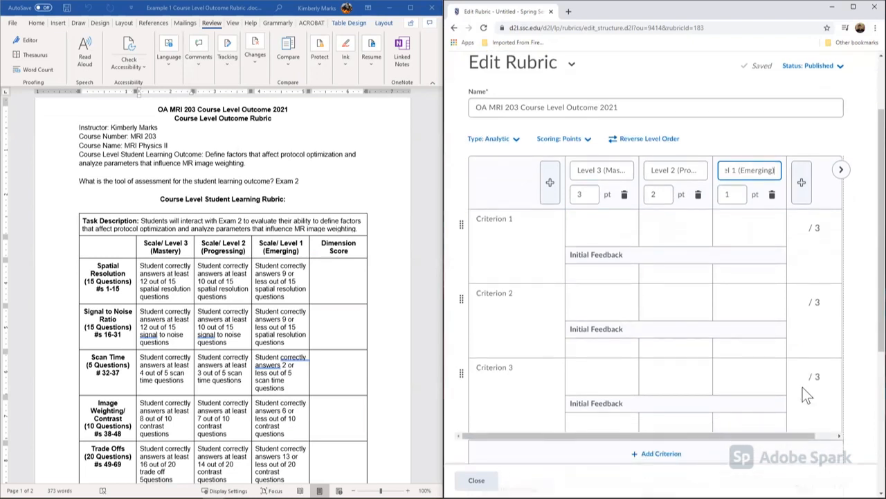
pyautogui.moveTo(121, 310)
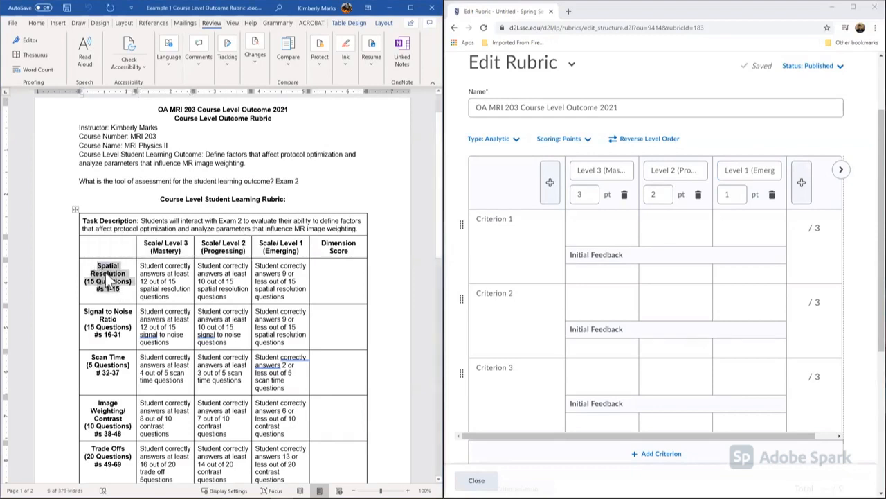
pyautogui.click(517, 222)
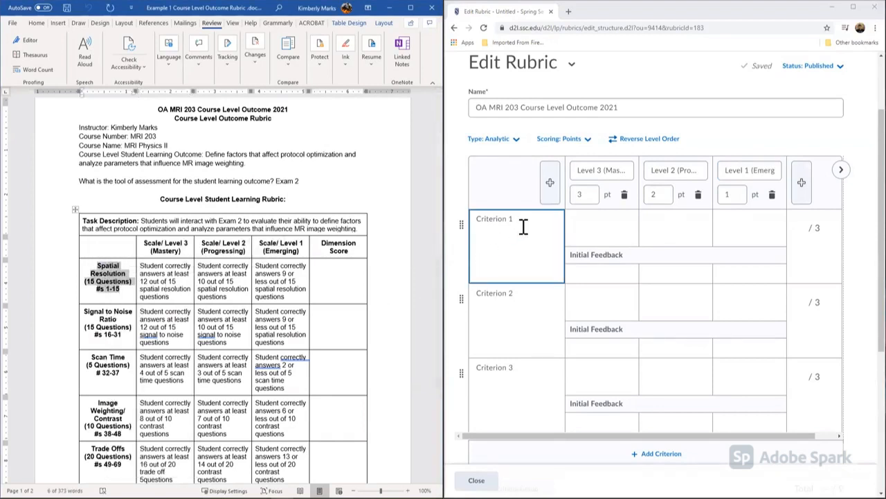
pyautogui.rightClick(494, 218)
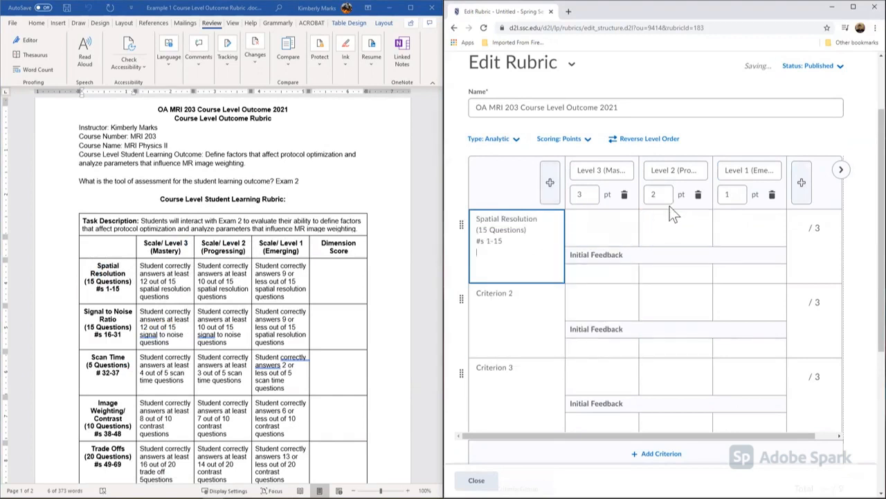
# Step: Paste the Mastery, Progressing and Emerging descriptions into the first criterion's level cells
pyautogui.click(601, 229)
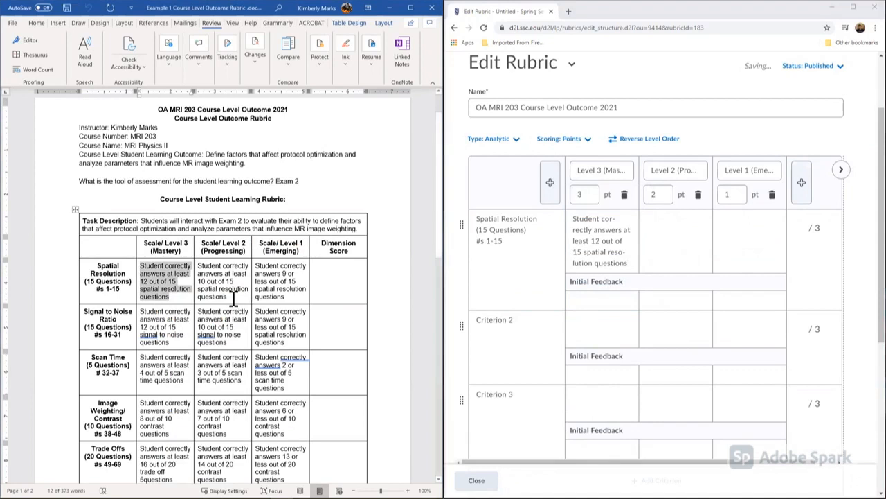
pyautogui.rightClick(223, 284)
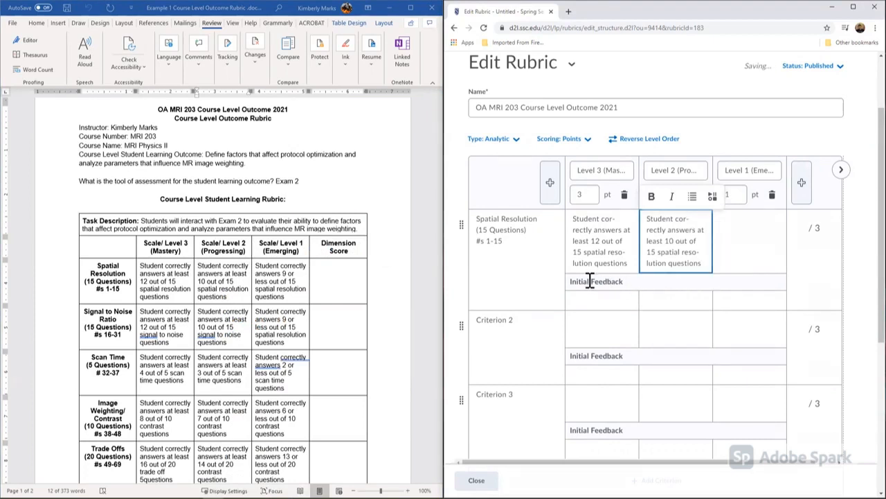
pyautogui.click(601, 300)
pyautogui.write('Student correctly answers 9 or less out of 15 spatial resolution questions')
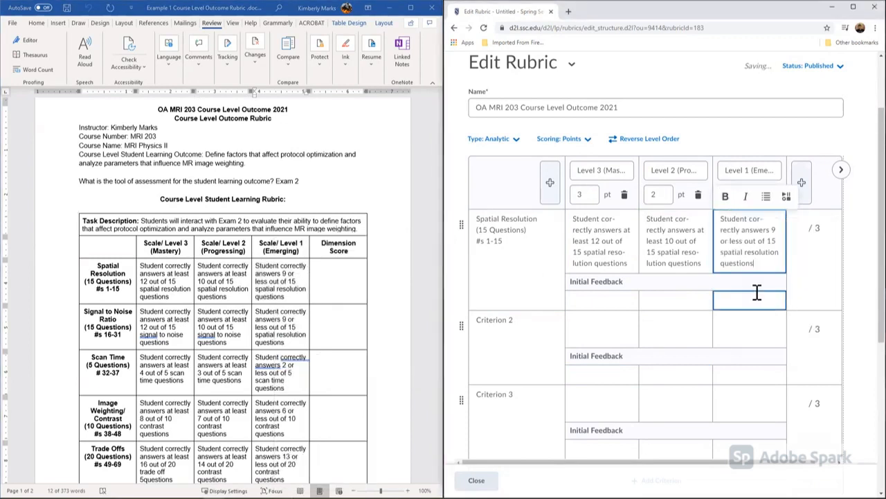
pyautogui.click(602, 300)
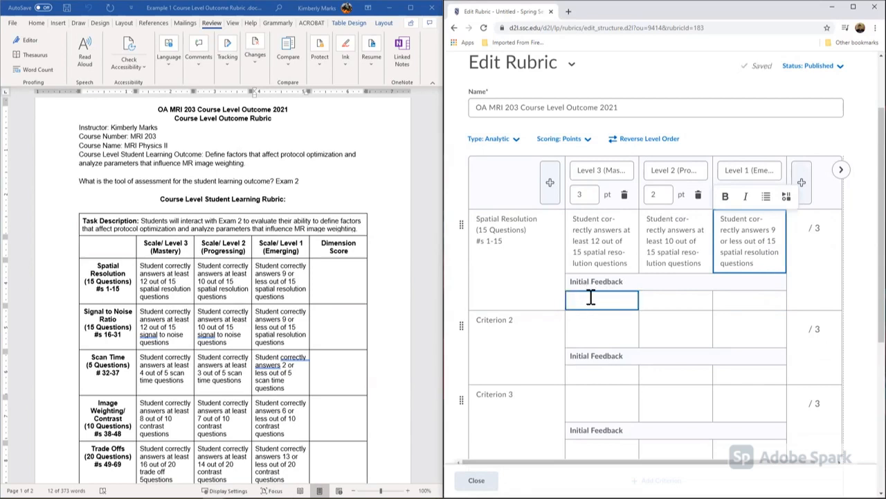
# Step: Scroll the Word rubric down to MRI Math and the overall score scale
pyautogui.scroll(-3)
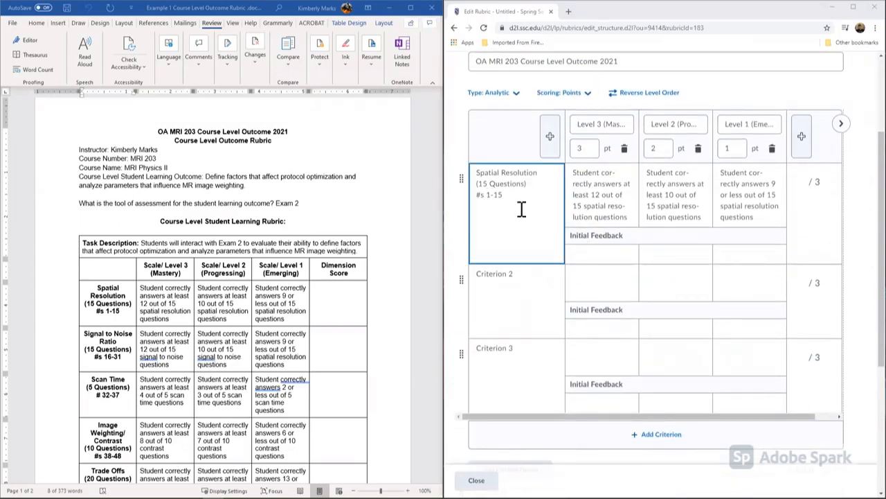
pyautogui.moveTo(574, 212)
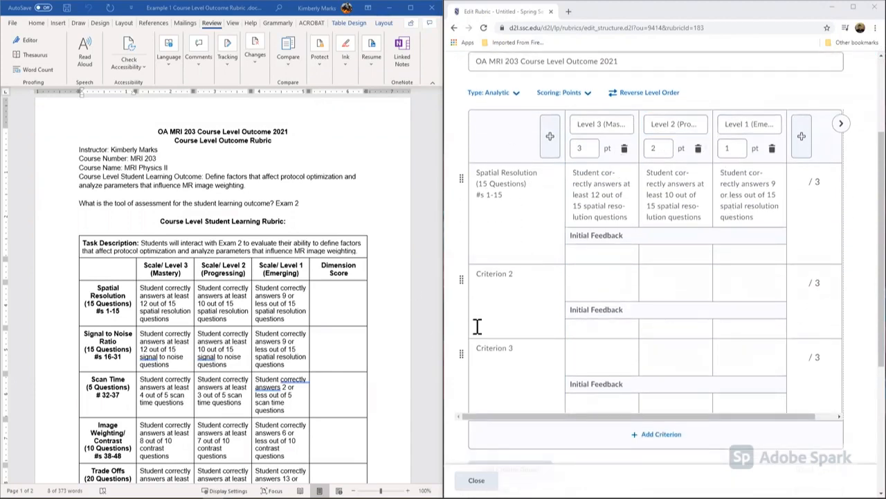
pyautogui.scroll(-3)
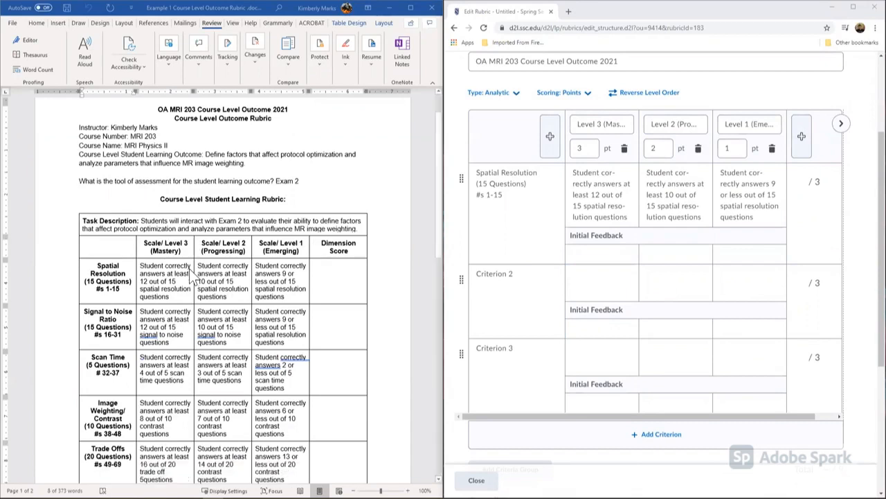
pyautogui.scroll(-3)
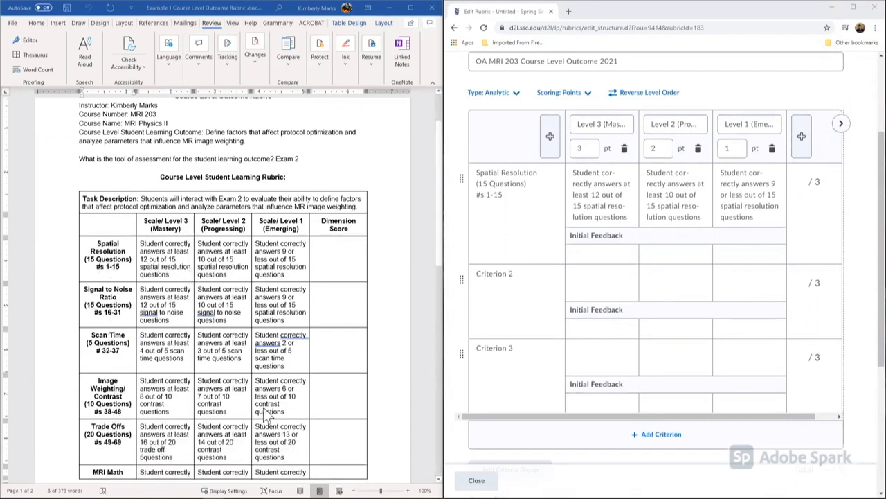
pyautogui.scroll(-3)
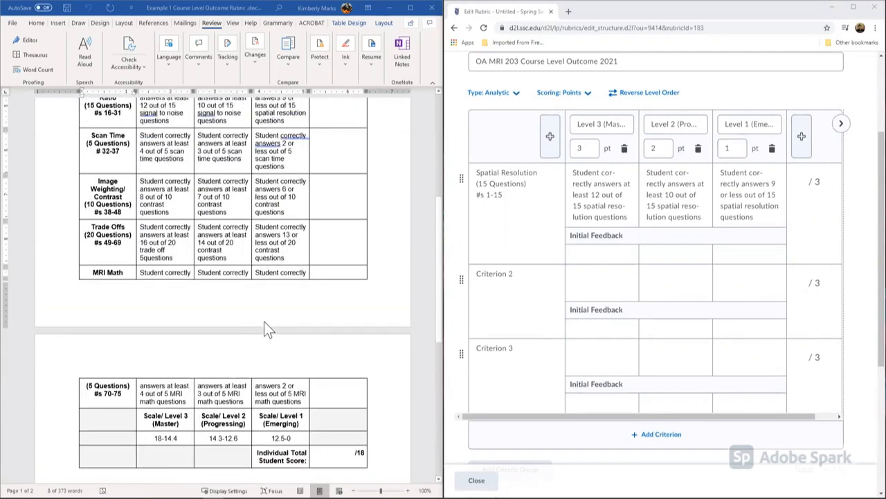
pyautogui.click(516, 366)
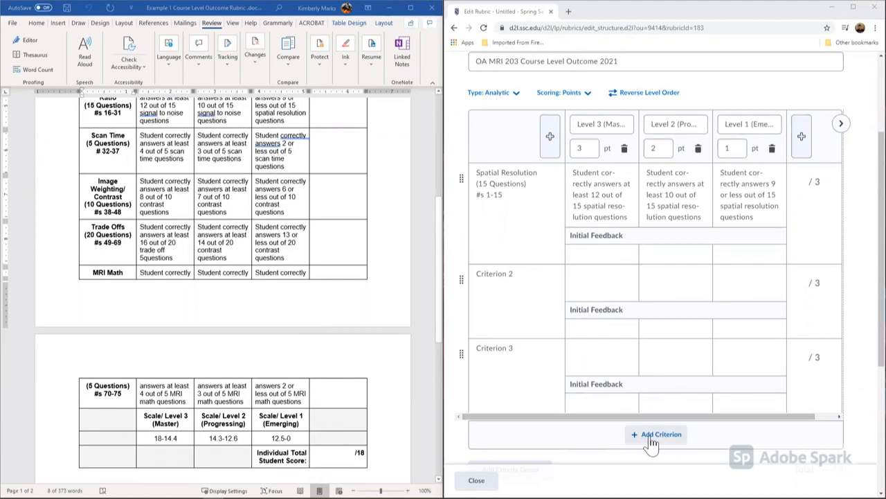
# Step: Add three blank criterion rows and bring up the delete prompt for the last one
pyautogui.click(655, 435)
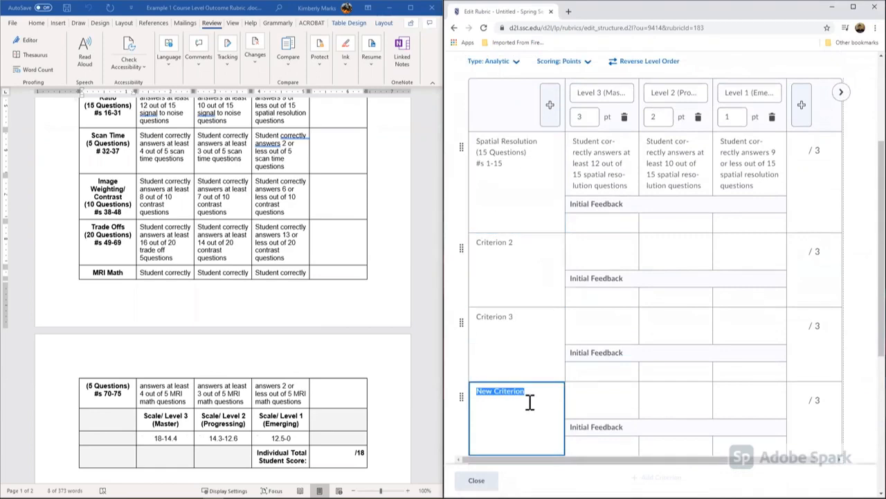
pyautogui.scroll(-3)
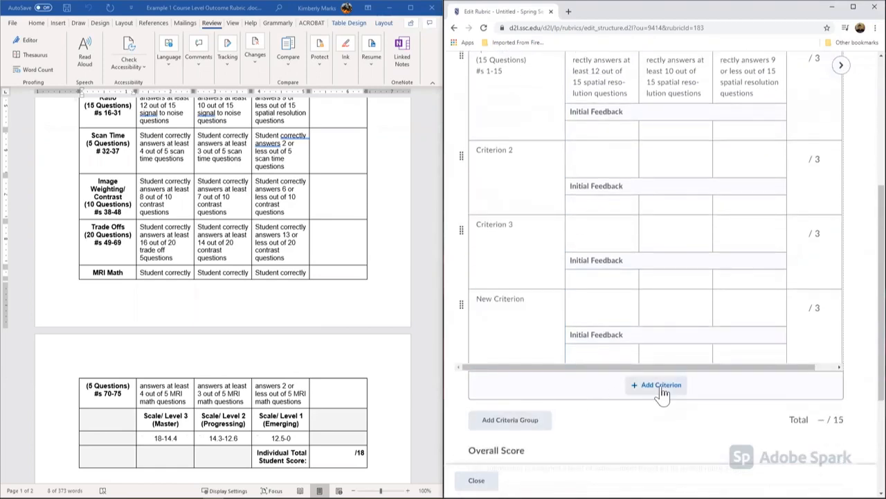
pyautogui.click(658, 384)
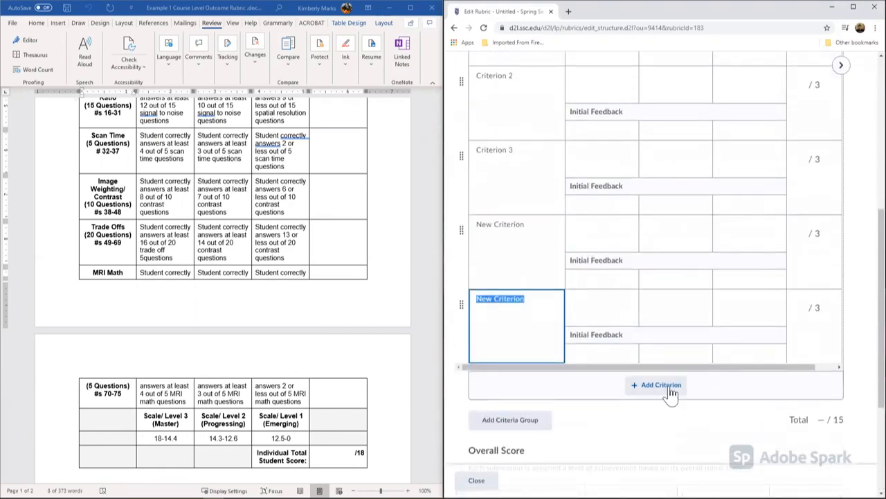
pyautogui.scroll(-3)
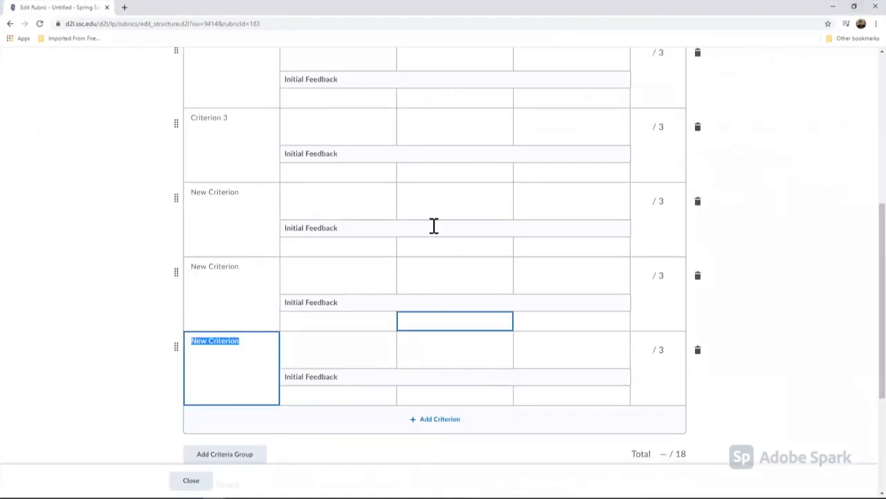
pyautogui.scroll(3)
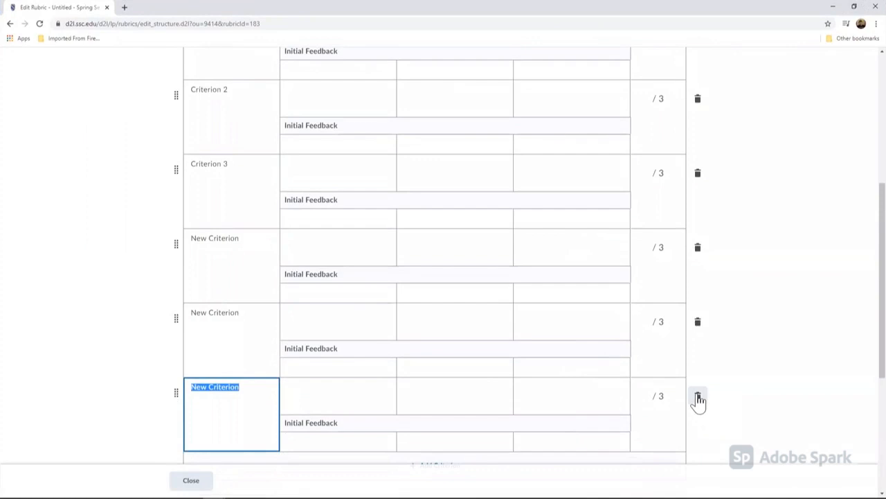
pyautogui.click(698, 394)
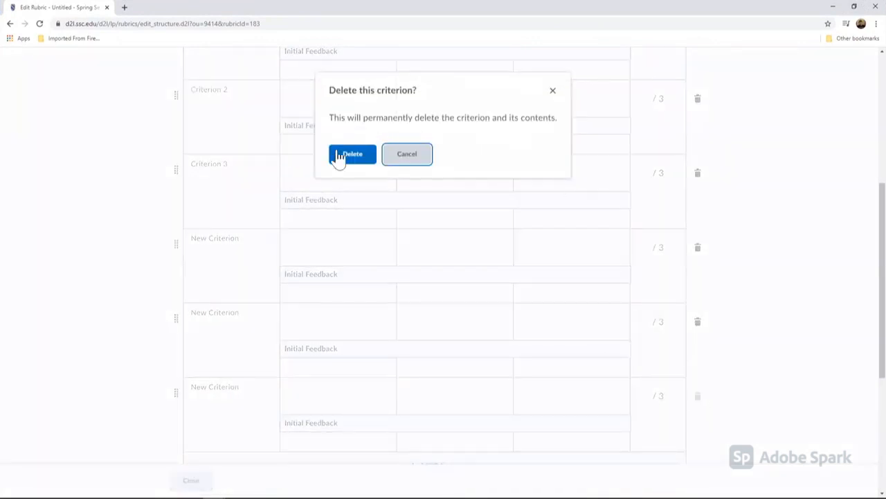
# Step: Delete the surplus criterion and fill in names and descriptions through MRI Math
pyautogui.click(351, 153)
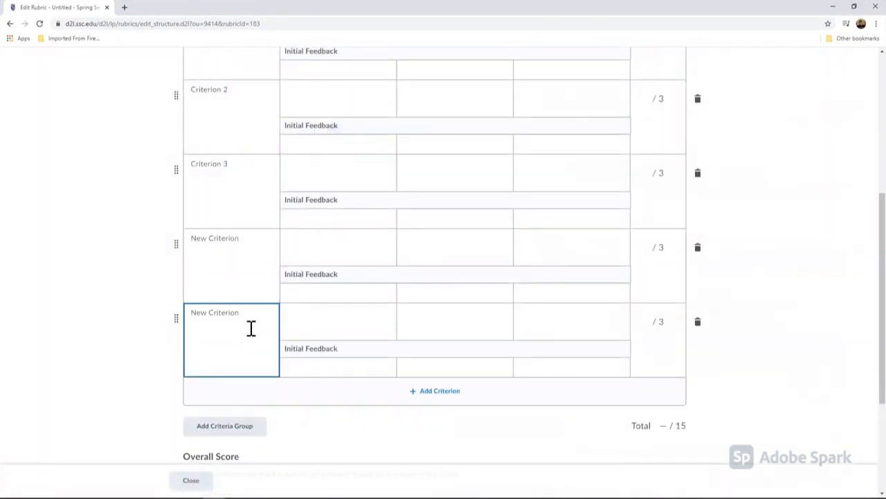
pyautogui.scroll(3)
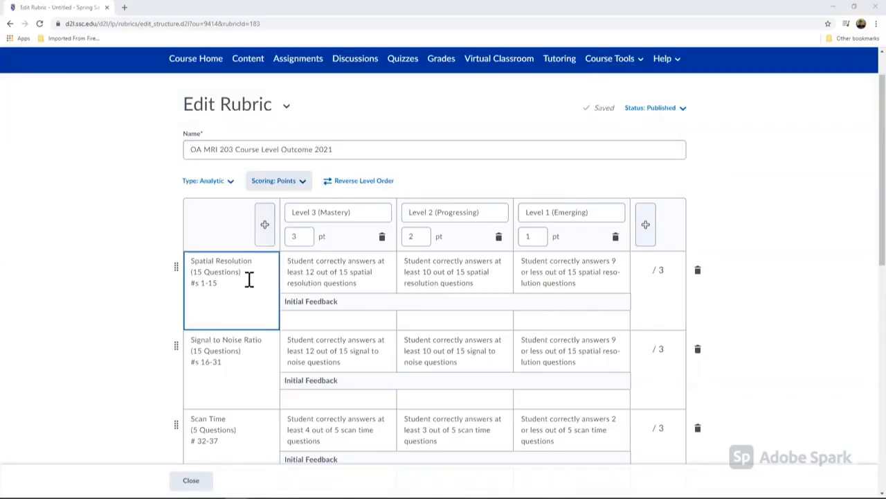
pyautogui.moveTo(222, 298)
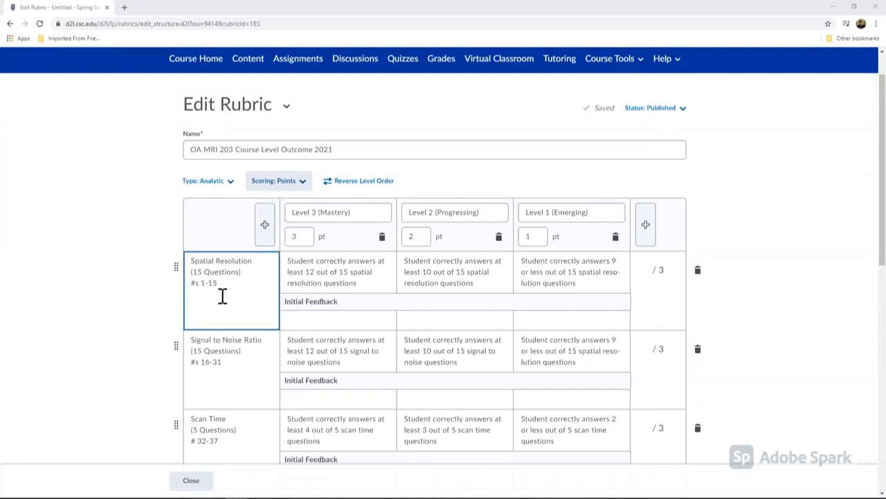
pyautogui.scroll(-3)
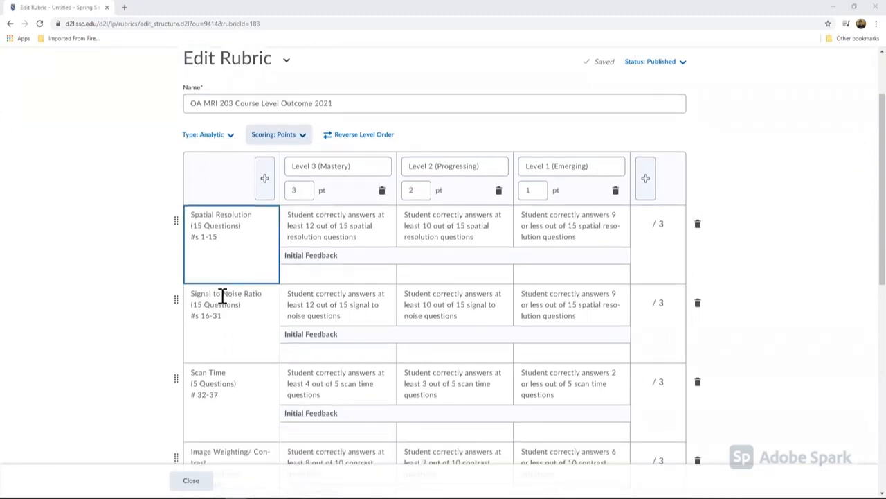
pyautogui.click(338, 304)
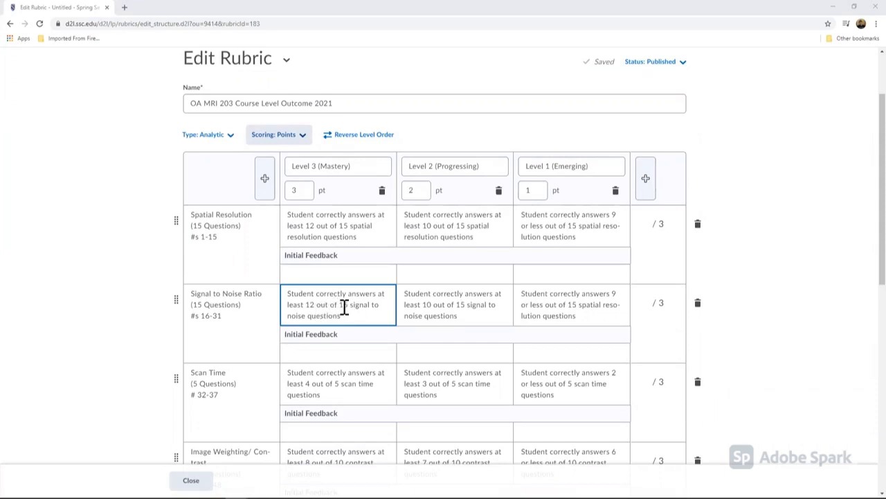
pyautogui.scroll(-3)
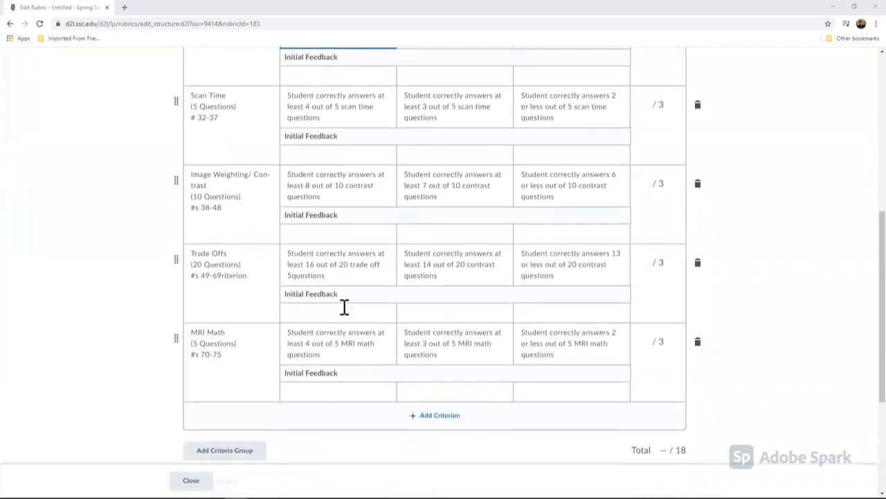
pyautogui.scroll(-3)
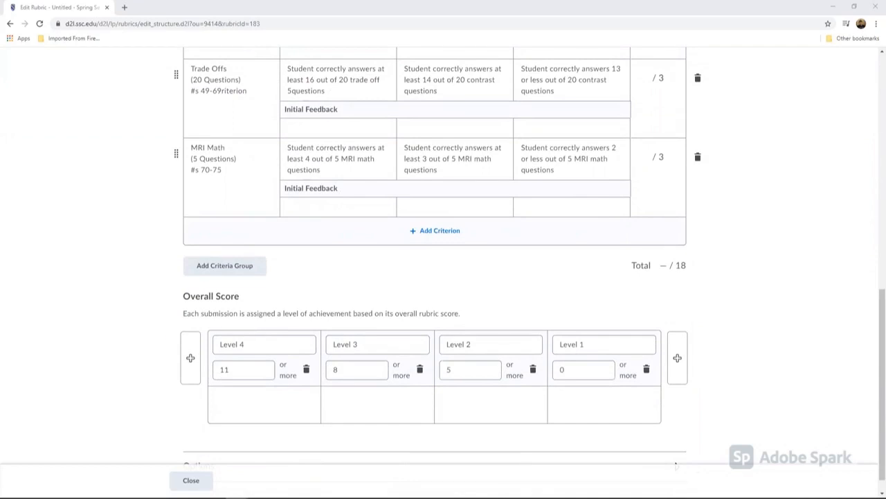
pyautogui.moveTo(846, 23)
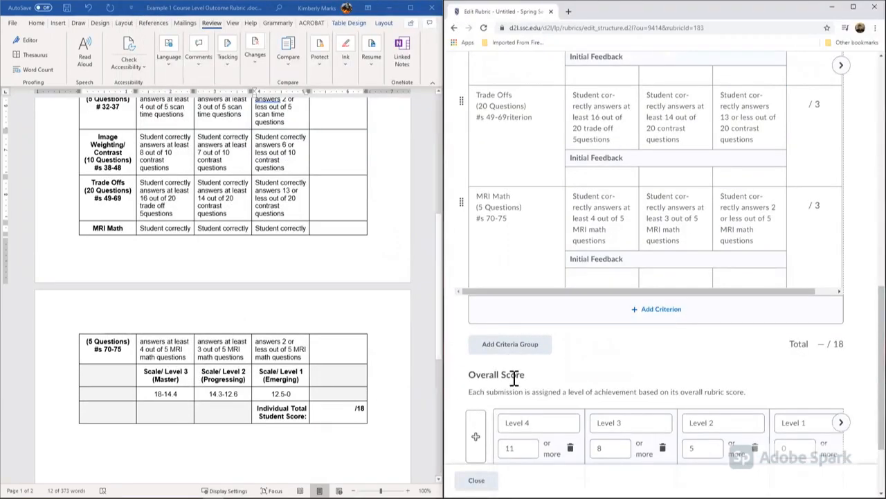
# Step: Delete Level 4 and name the overall levels Mastery, Progressing and Emerging
pyautogui.scroll(-3)
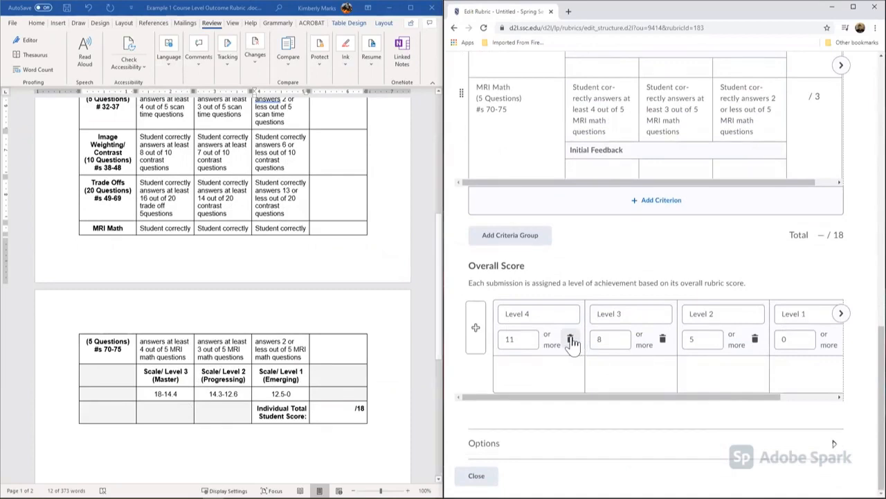
pyautogui.click(569, 338)
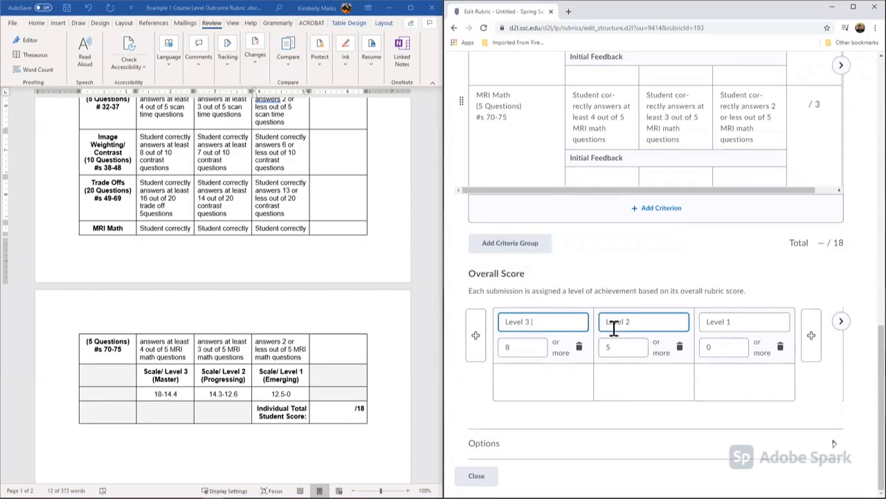
pyautogui.write('(Mastery')
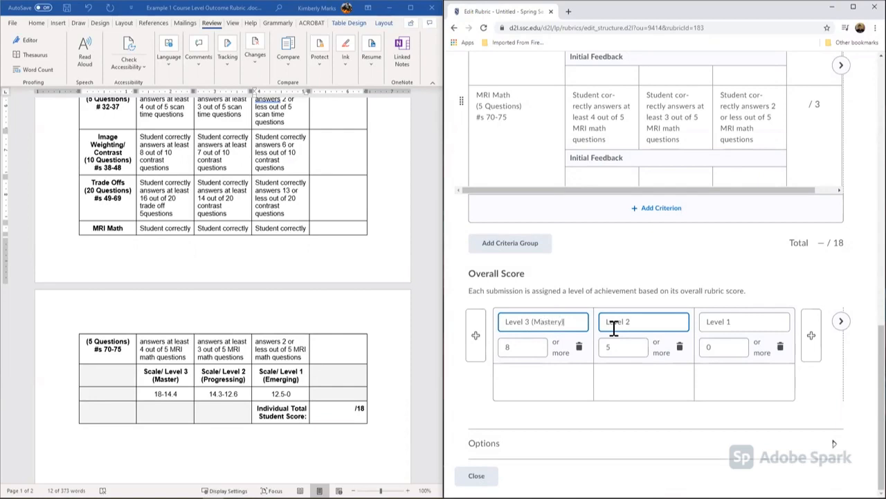
pyautogui.click(644, 321)
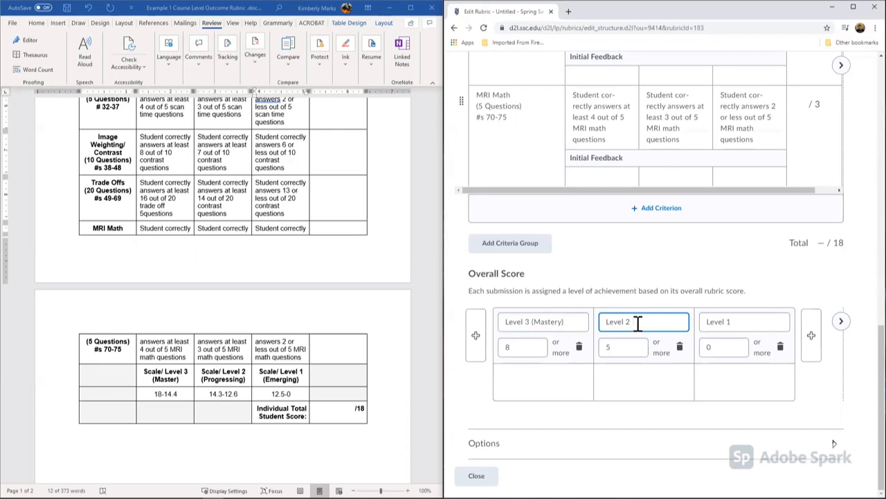
pyautogui.write('(Progressing')
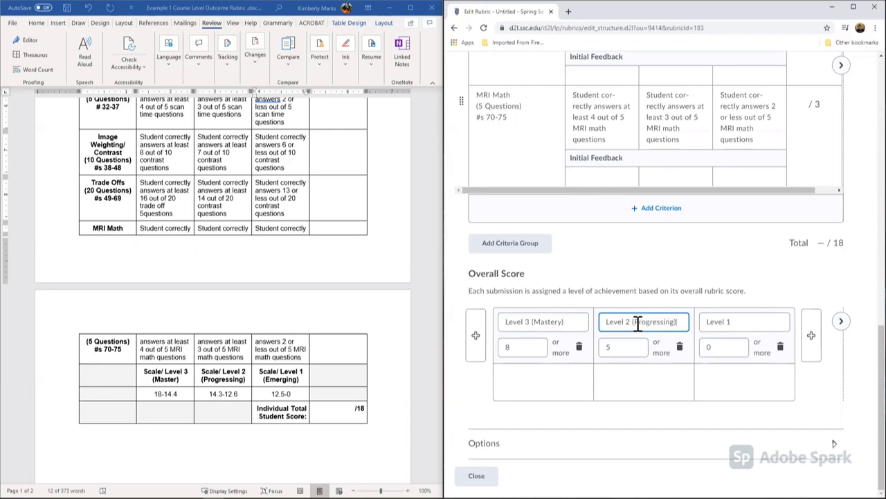
pyautogui.click(744, 322)
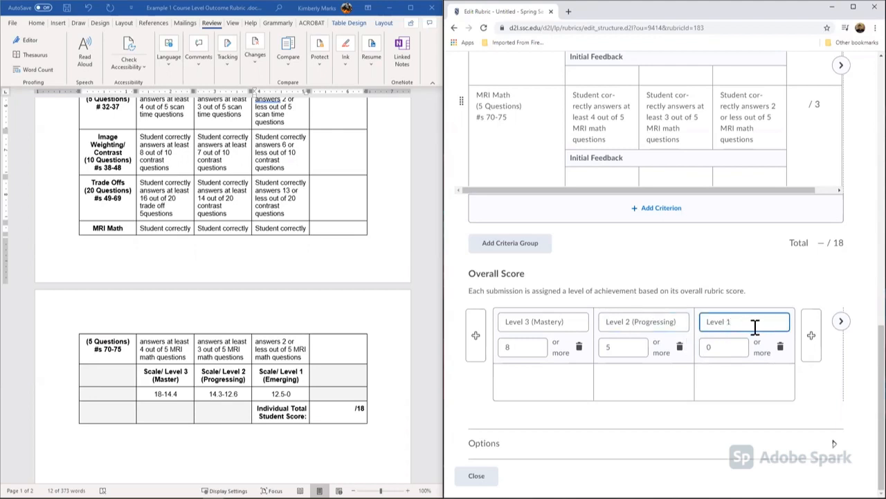
pyautogui.write('Emerging)')
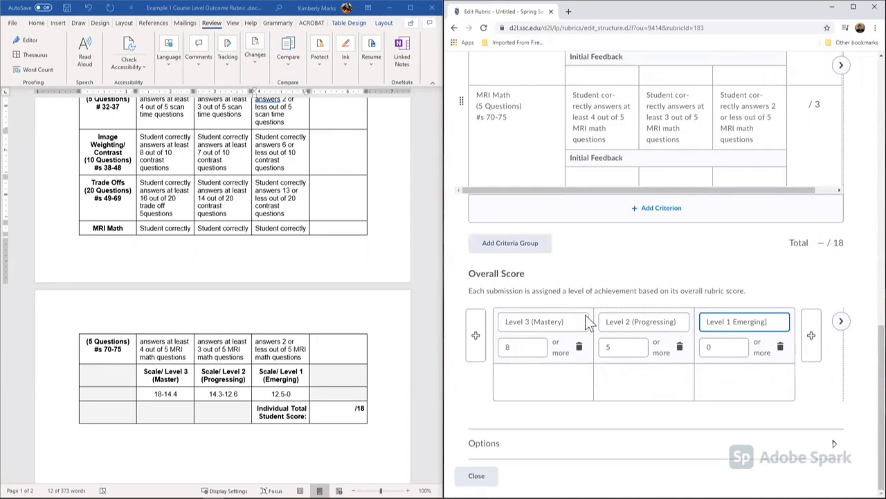
pyautogui.click(522, 347)
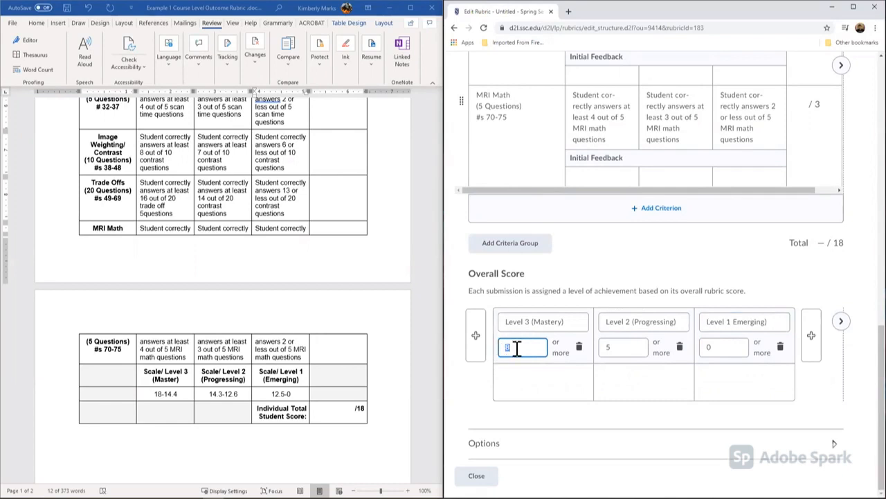
# Step: Enter 'or more' thresholds of 14.4 for Level 3, 12.6 for Level 2 and 0 for Level 1
pyautogui.write('14.4')
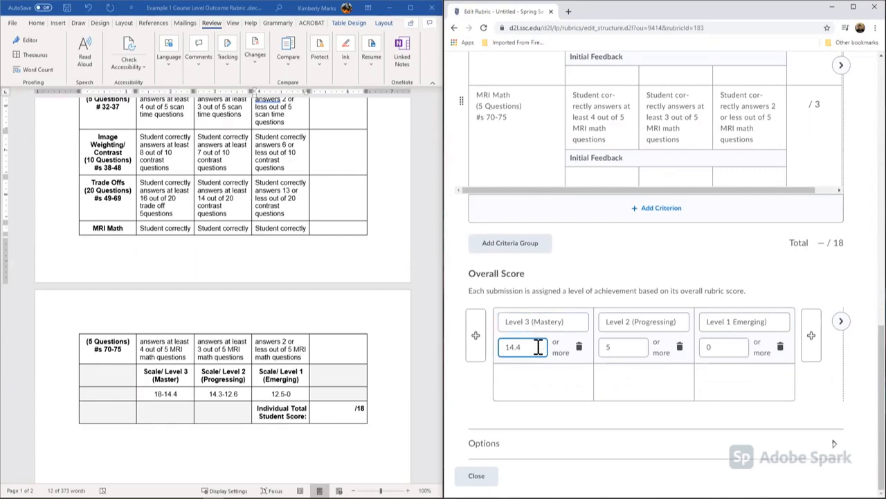
pyautogui.click(623, 347)
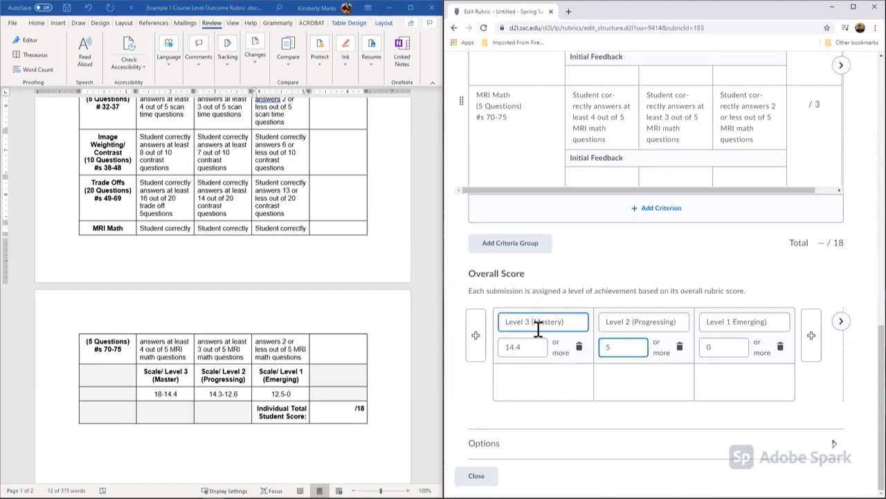
pyautogui.click(623, 347)
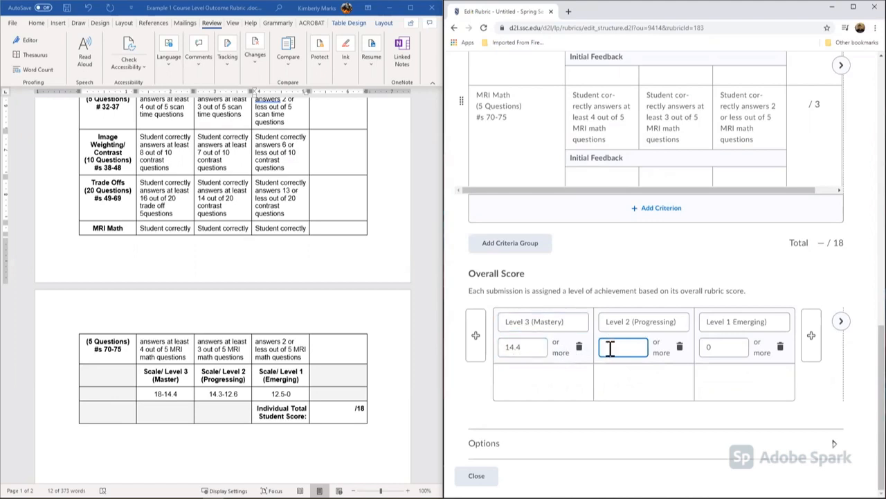
pyautogui.write('12.6')
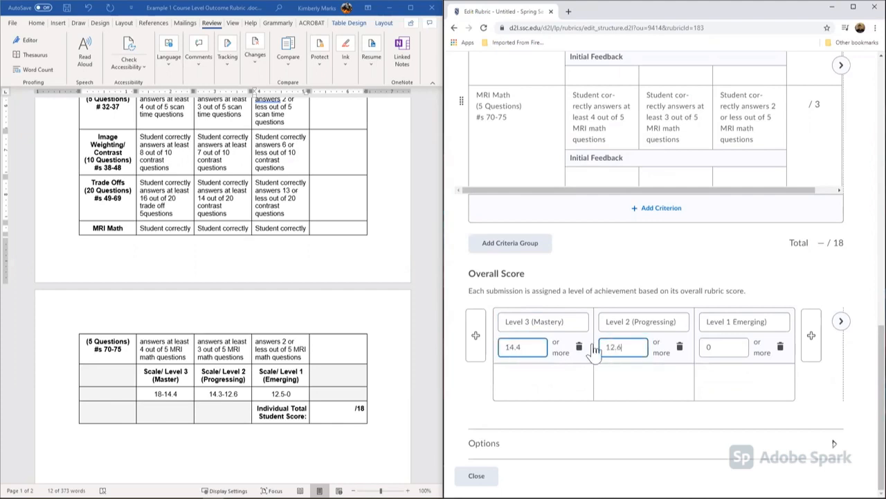
pyautogui.click(724, 347)
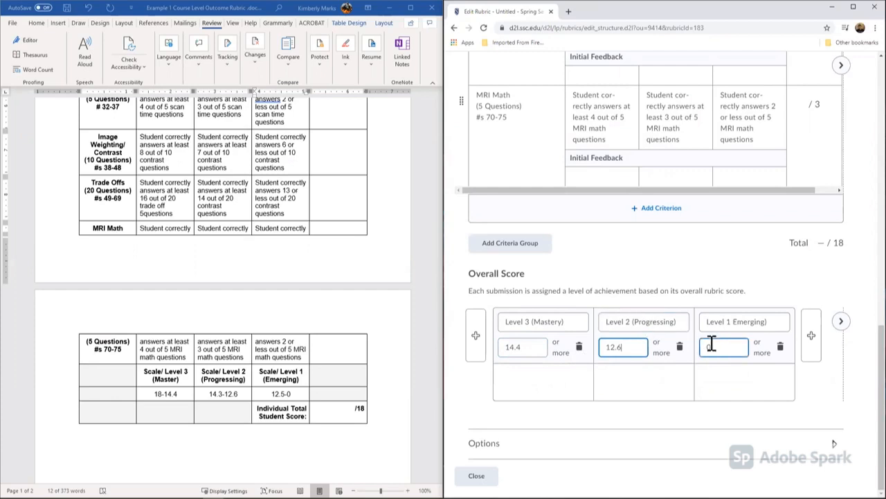
pyautogui.click(723, 347)
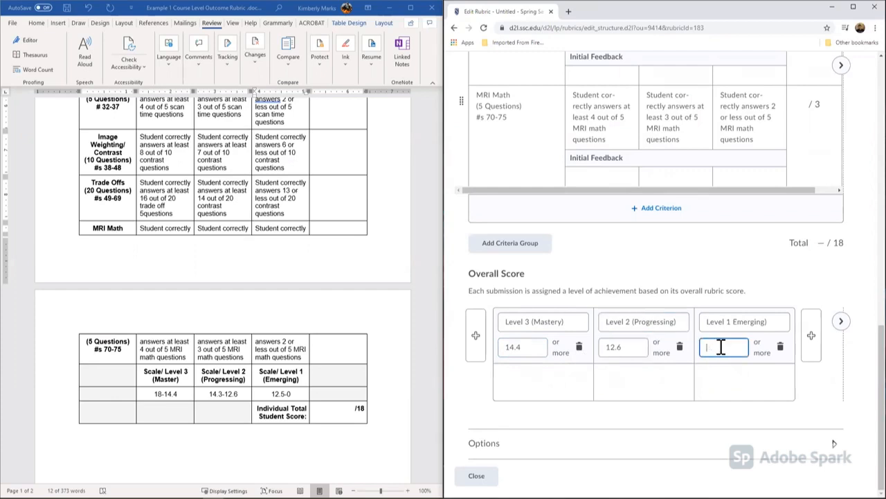
pyautogui.click(725, 347)
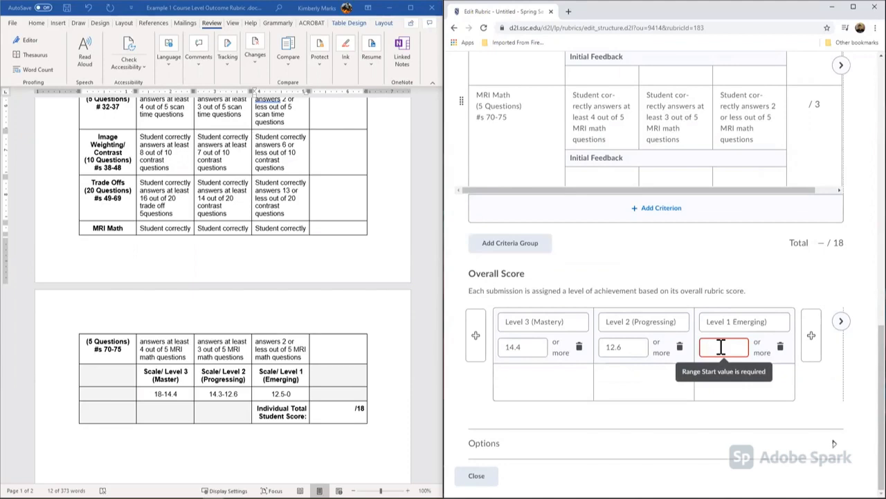
pyautogui.write('0')
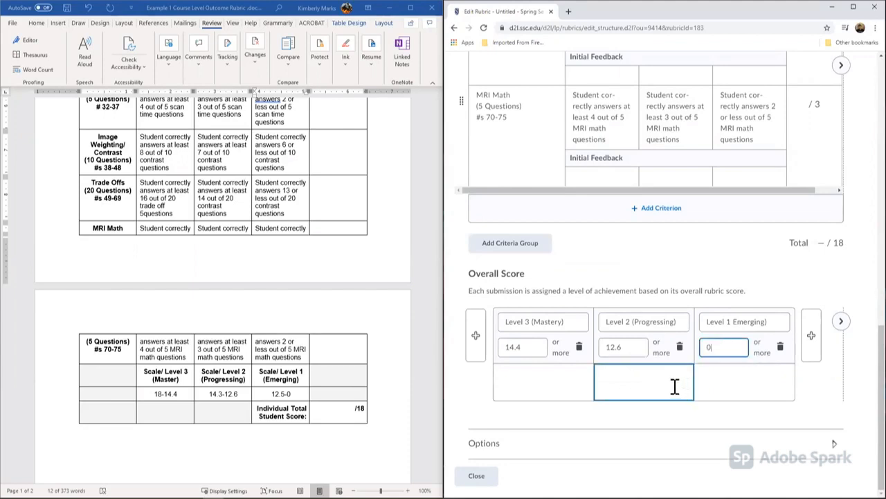
pyautogui.click(724, 347)
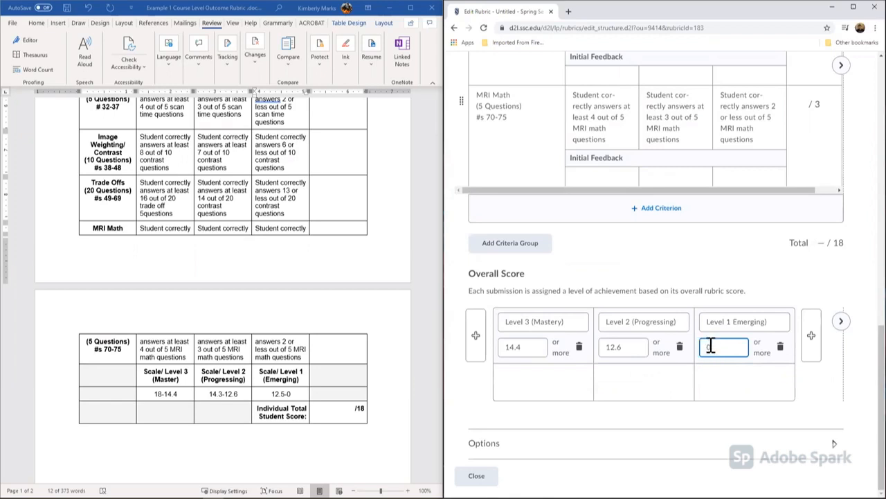
pyautogui.write('0')
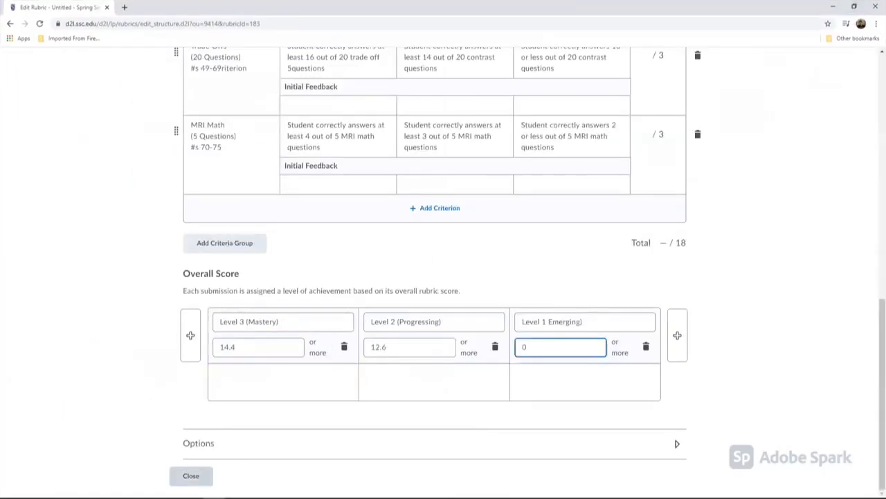
# Step: Set the rubric's status to Published and close the rubric editor
pyautogui.scroll(3)
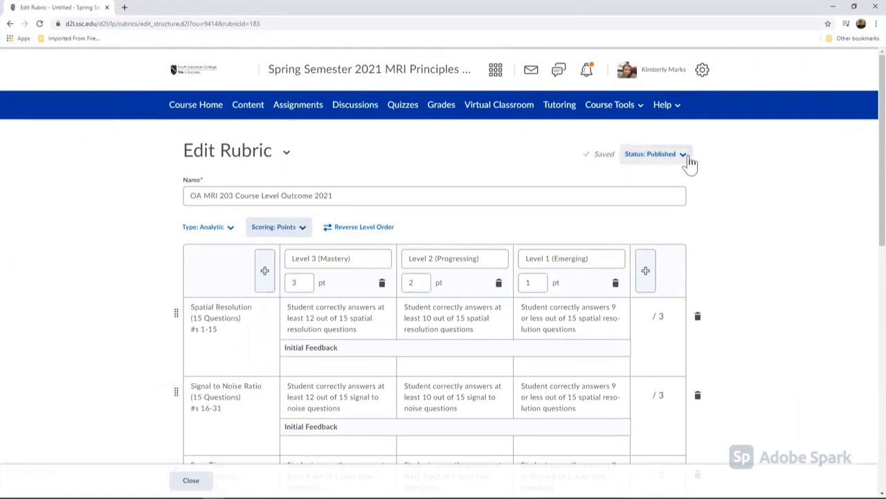
pyautogui.click(682, 154)
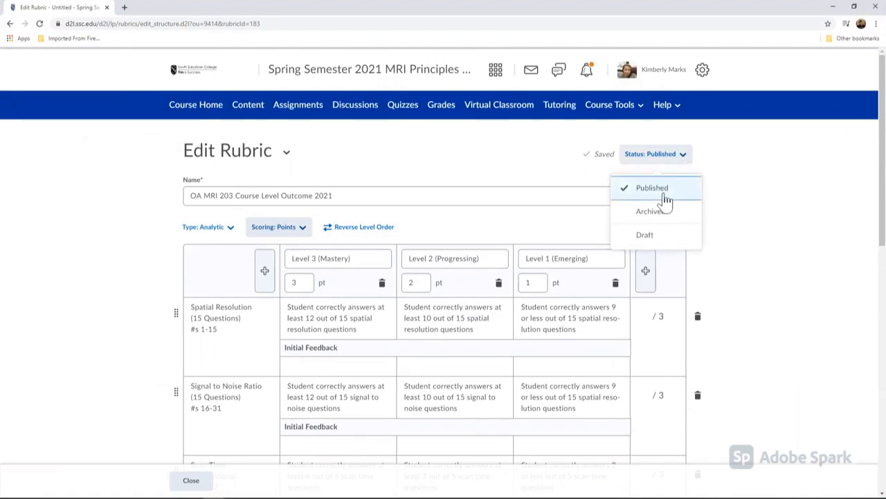
pyautogui.moveTo(668, 216)
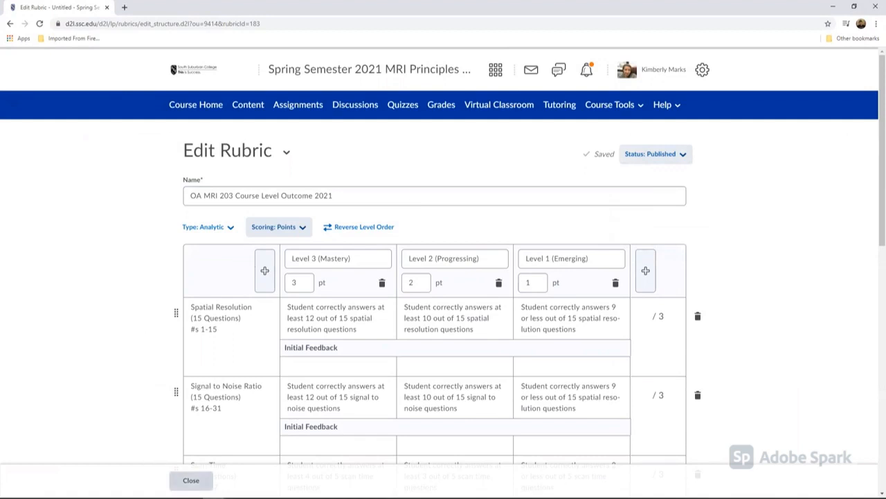
pyautogui.click(189, 480)
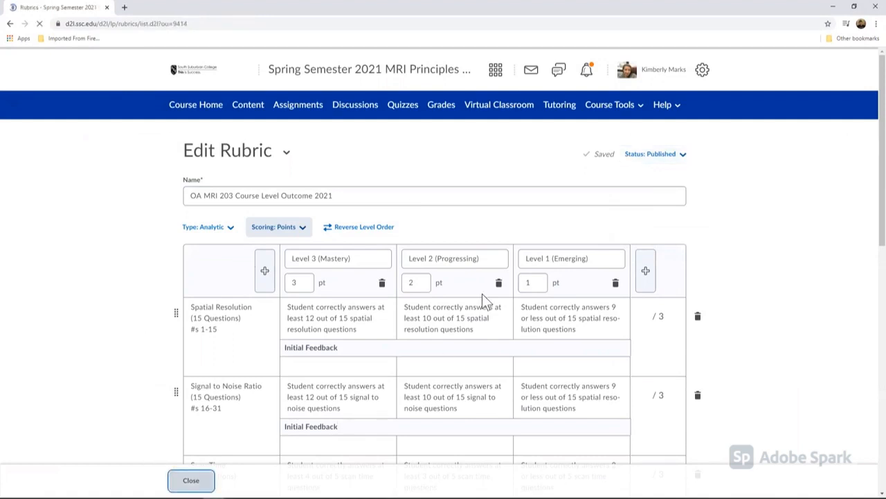
# Step: Scroll the Rubrics list to check OA MRI 203 Course Level Outcome 2021's status
pyautogui.click(191, 480)
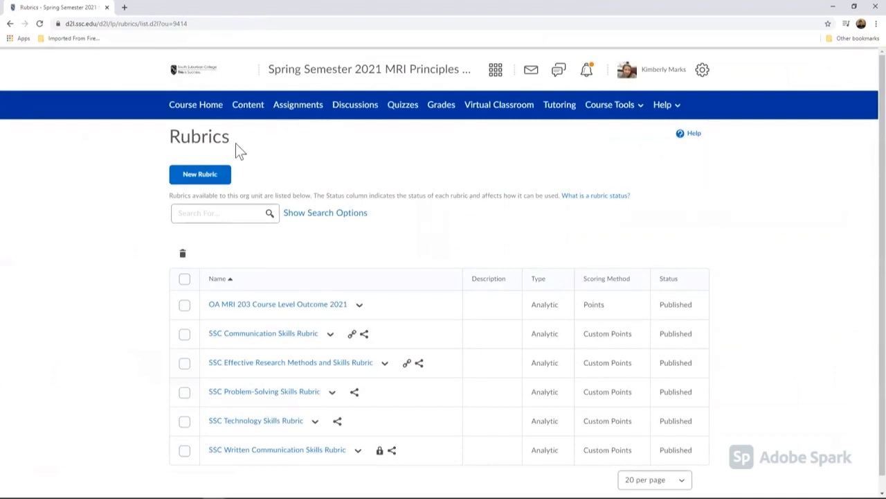
pyautogui.scroll(-3)
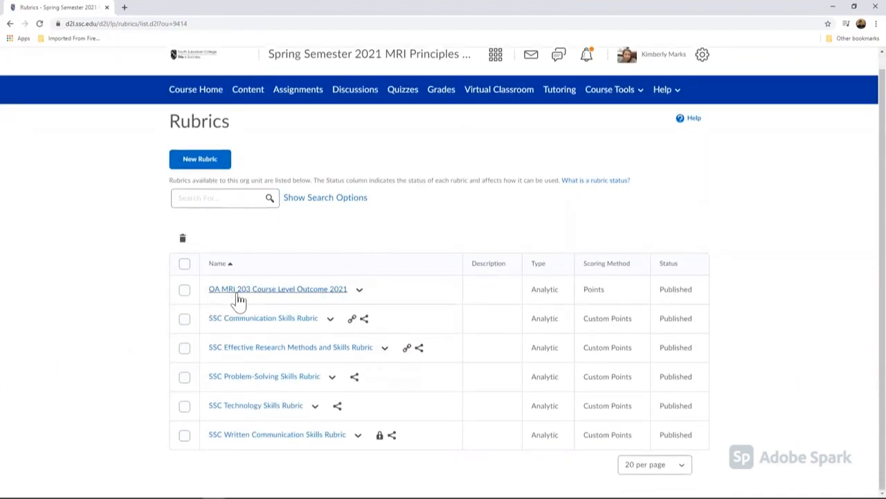
pyautogui.moveTo(253, 260)
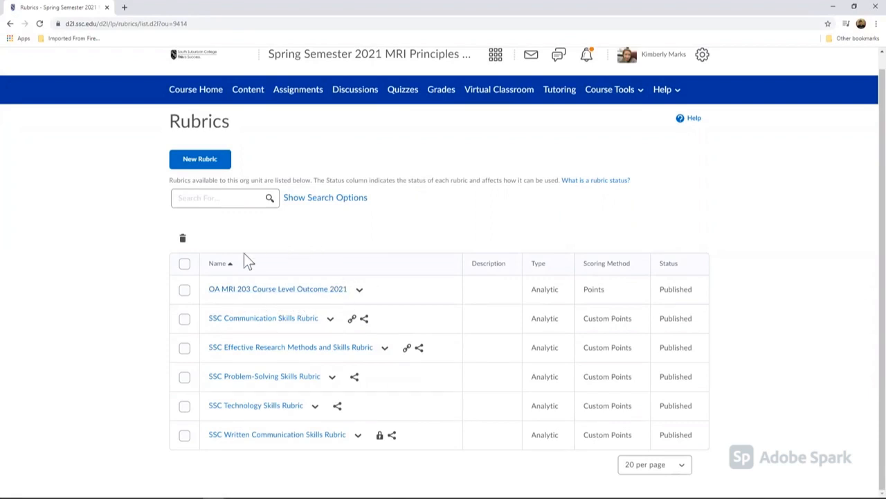
pyautogui.moveTo(328, 293)
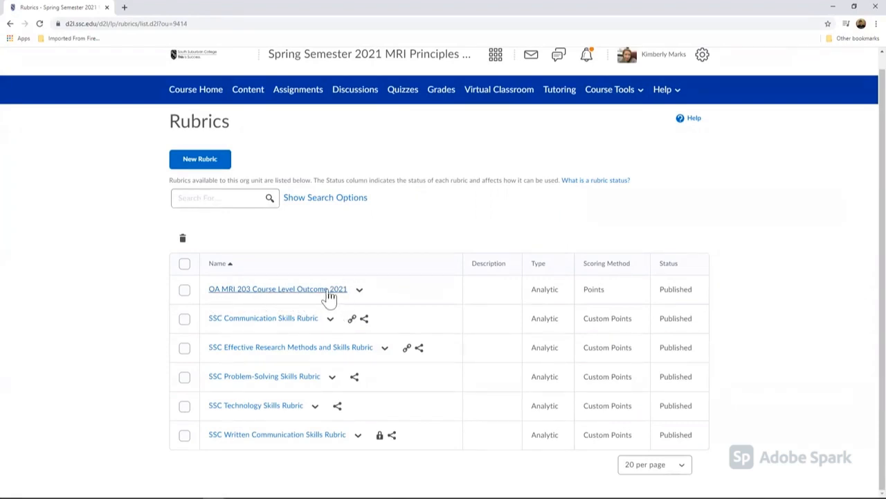
pyautogui.moveTo(607, 283)
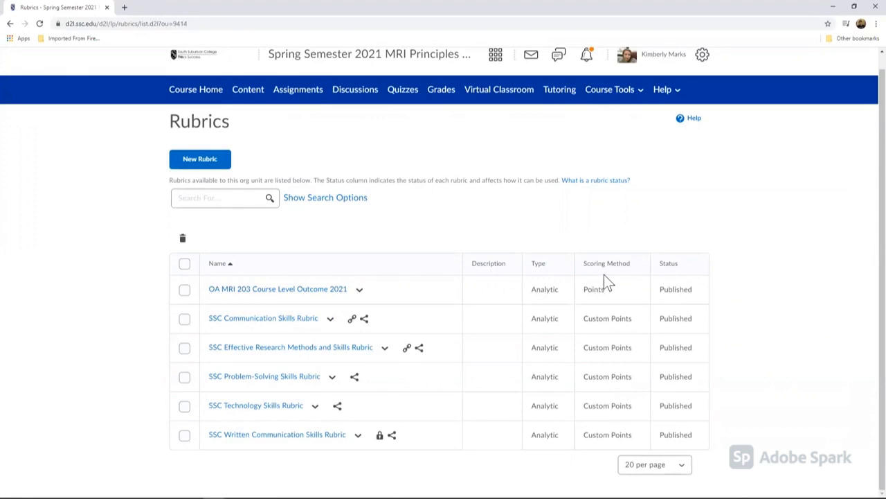
pyautogui.moveTo(540, 309)
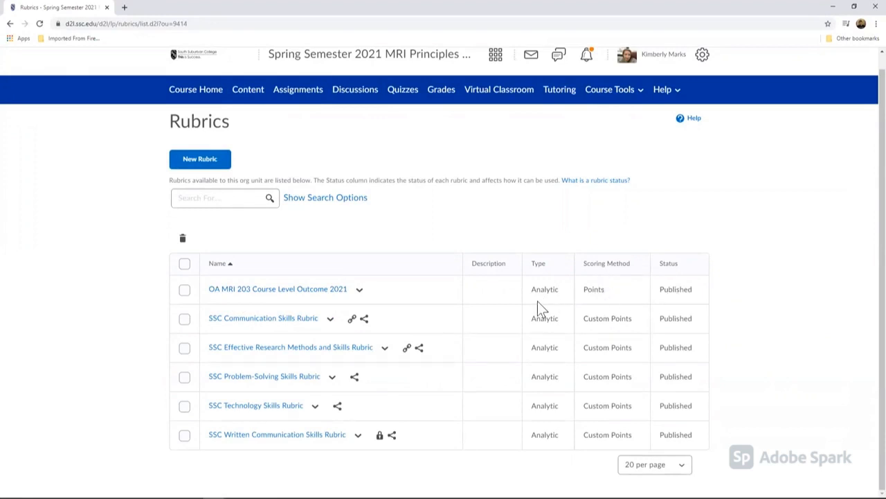
pyautogui.moveTo(388, 295)
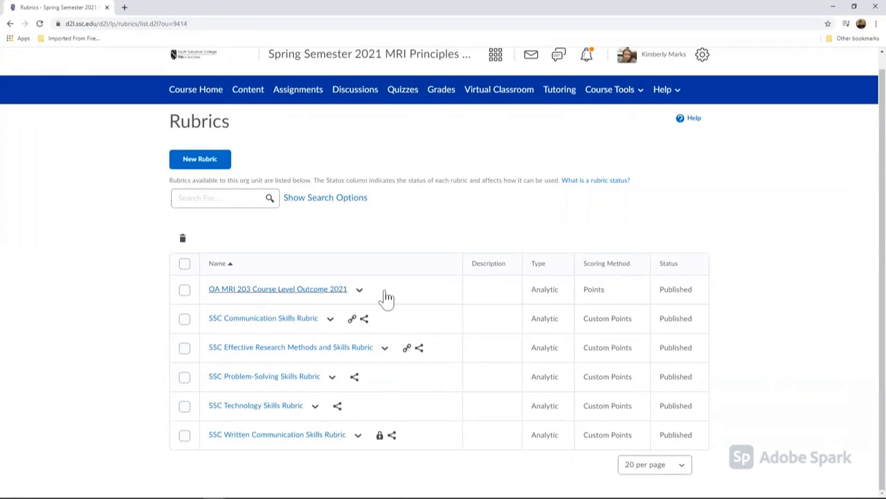